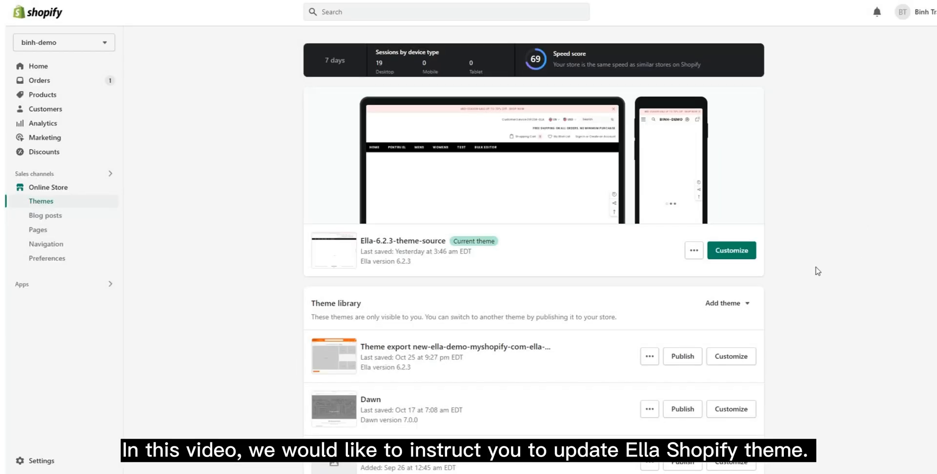
# Step: Upload ella-6.4.0-theme-source.zip as a new theme from the Add theme menu
pyautogui.click(726, 303)
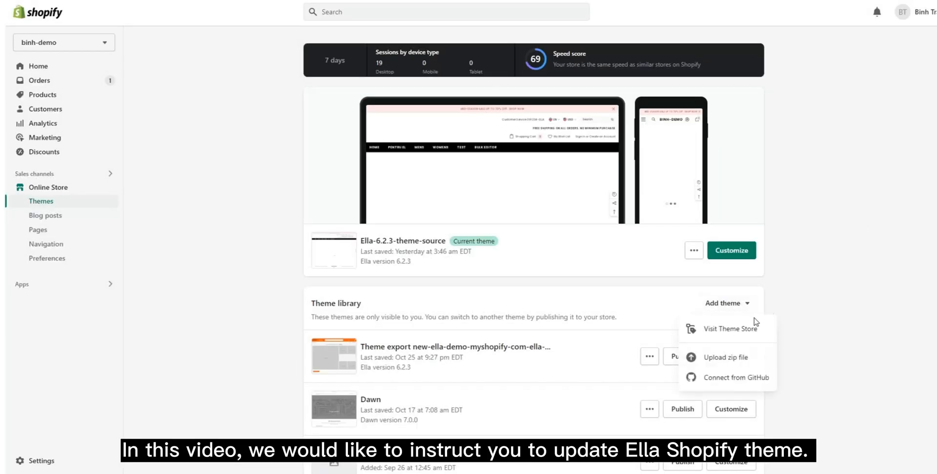
pyautogui.click(725, 357)
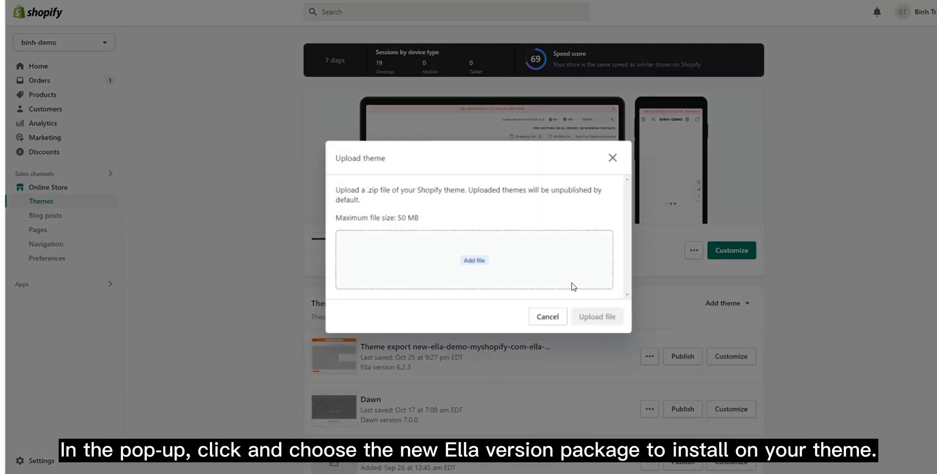
pyautogui.click(473, 260)
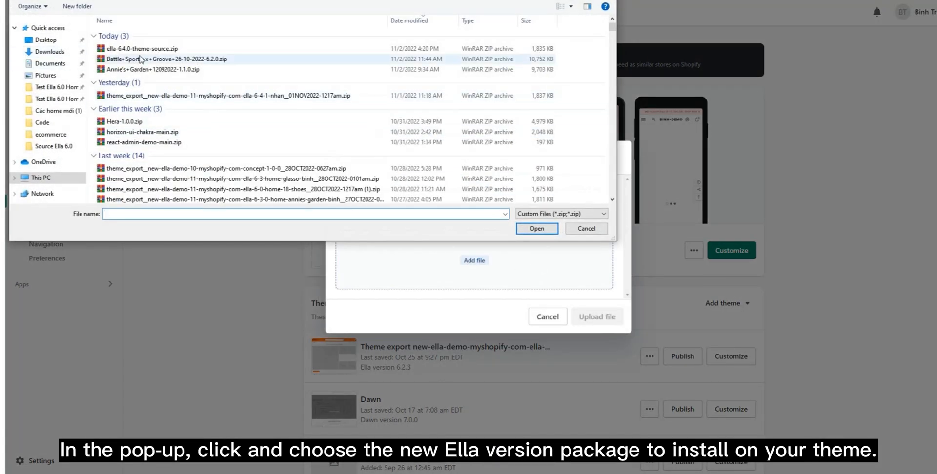
pyautogui.click(149, 48)
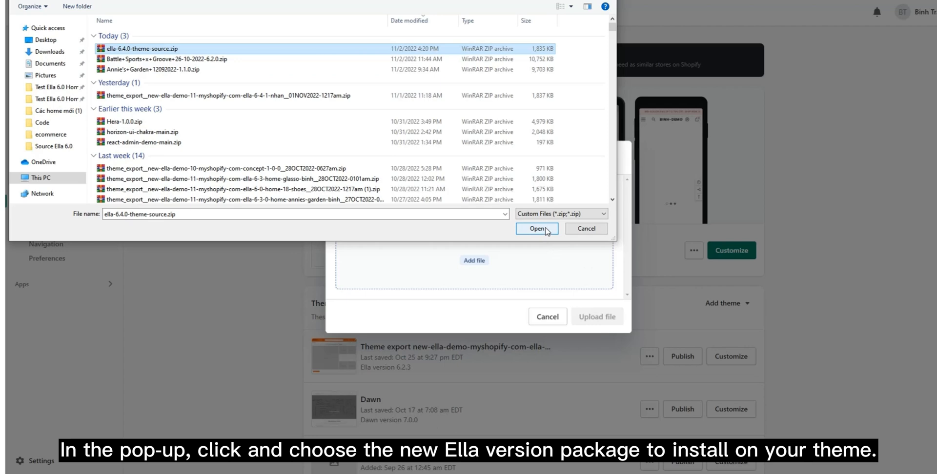
pyautogui.click(535, 229)
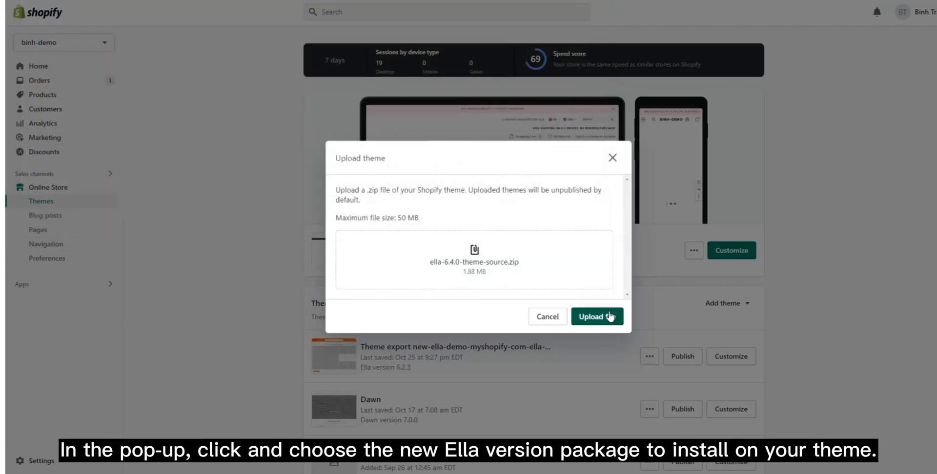
pyautogui.click(596, 316)
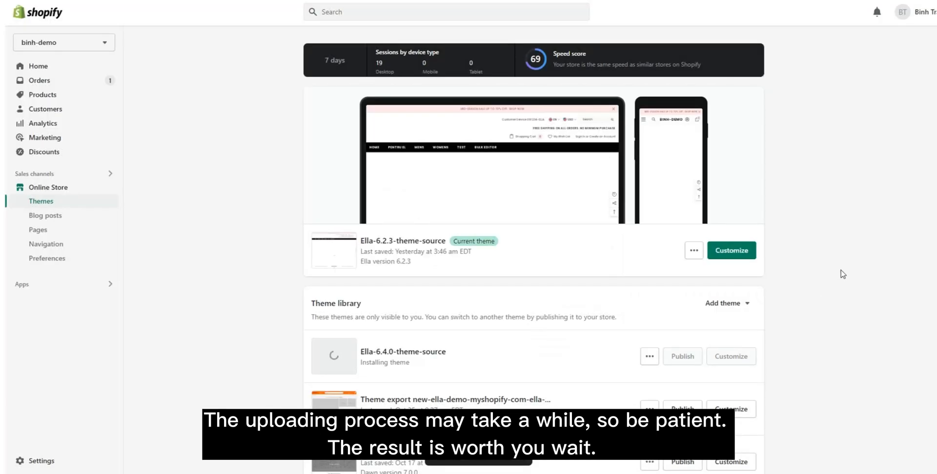
# Step: Duplicate the themes browser tab and bring up actions for the live Ella 6.2.3 theme
pyautogui.scroll(-3)
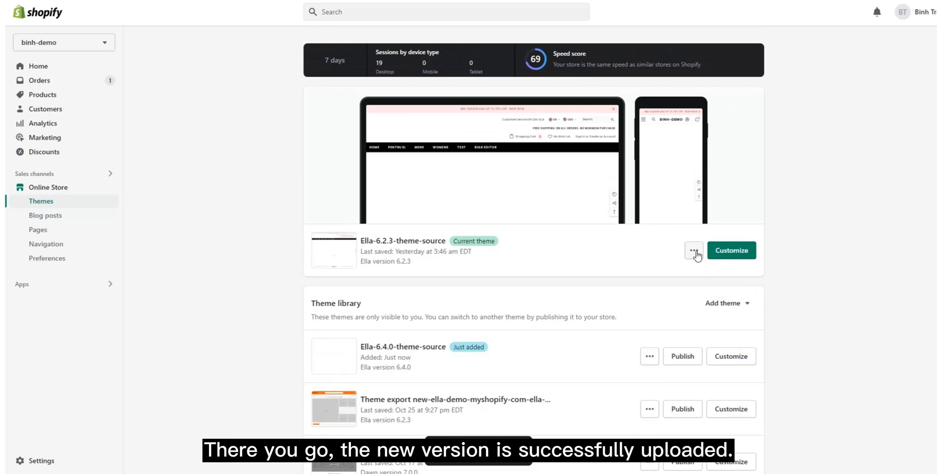
pyautogui.click(693, 250)
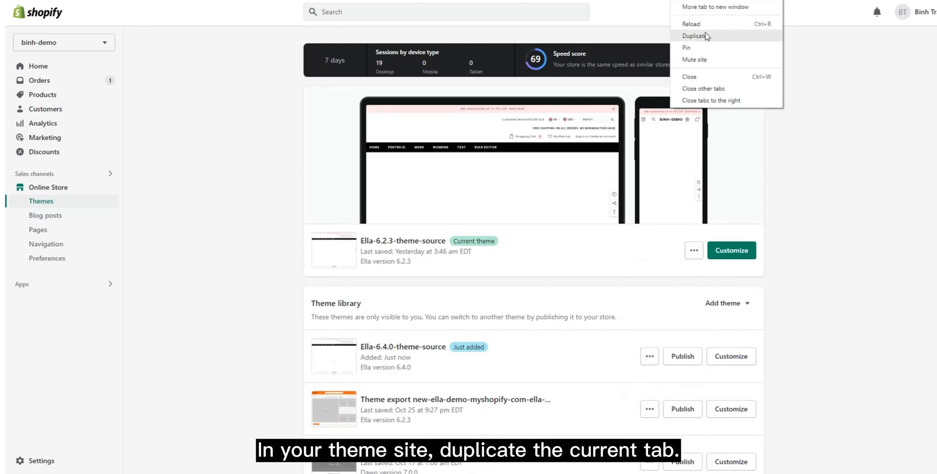
pyautogui.click(695, 35)
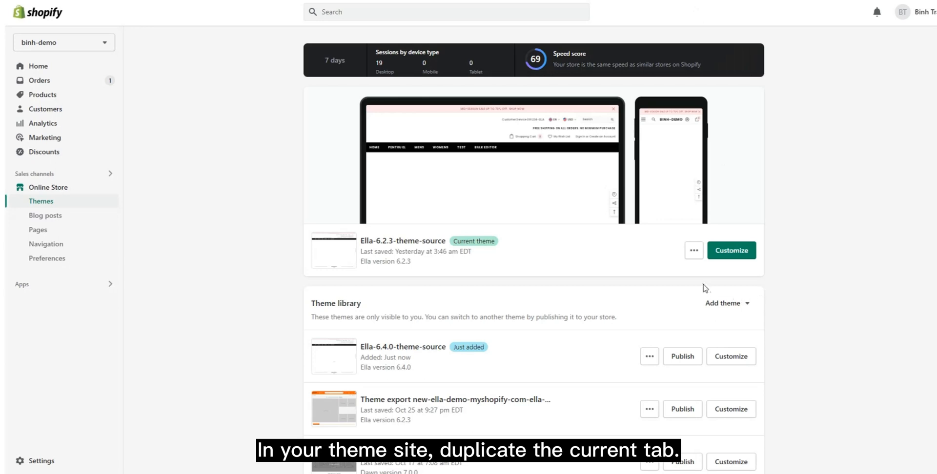
pyautogui.click(693, 250)
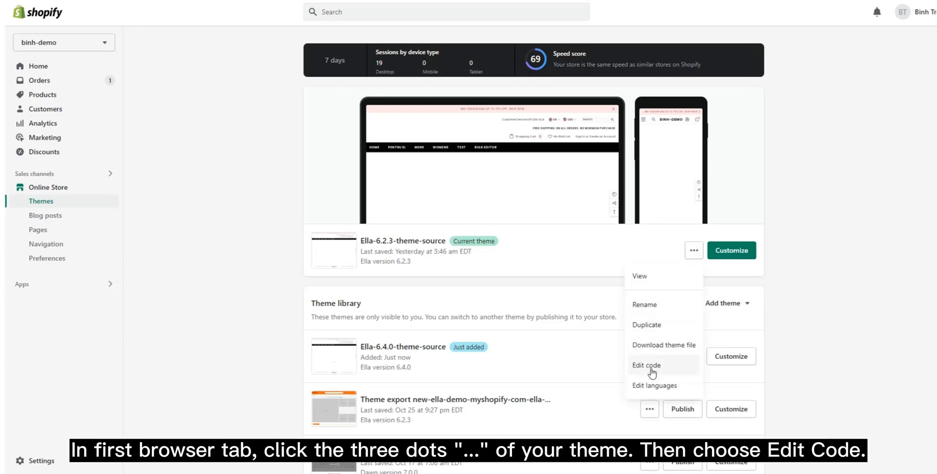
# Step: Open Edit code for Ella 6.2.3 and Ella-6.4.0-theme-source in separate tabs, and start an 'in' file search
pyautogui.click(645, 365)
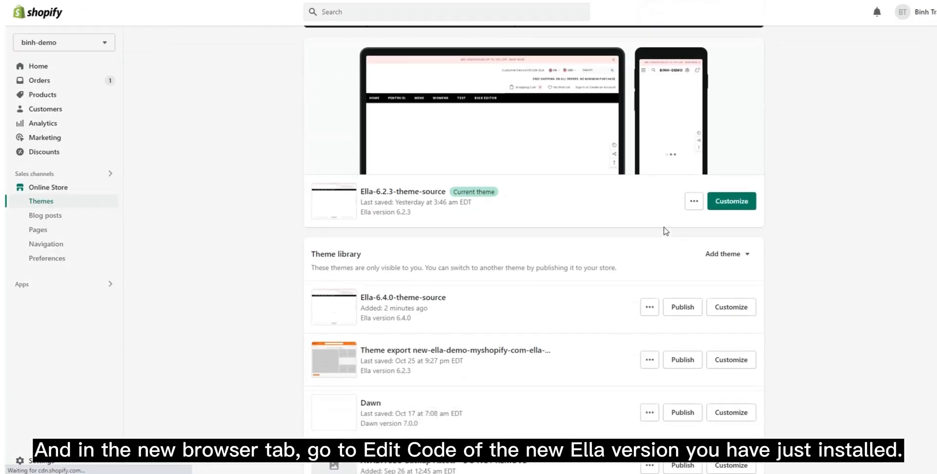
pyautogui.click(692, 200)
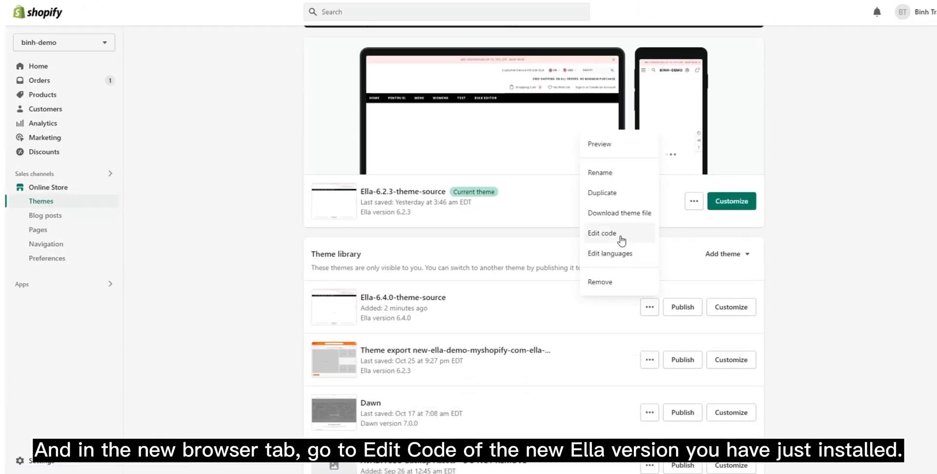
pyautogui.click(602, 233)
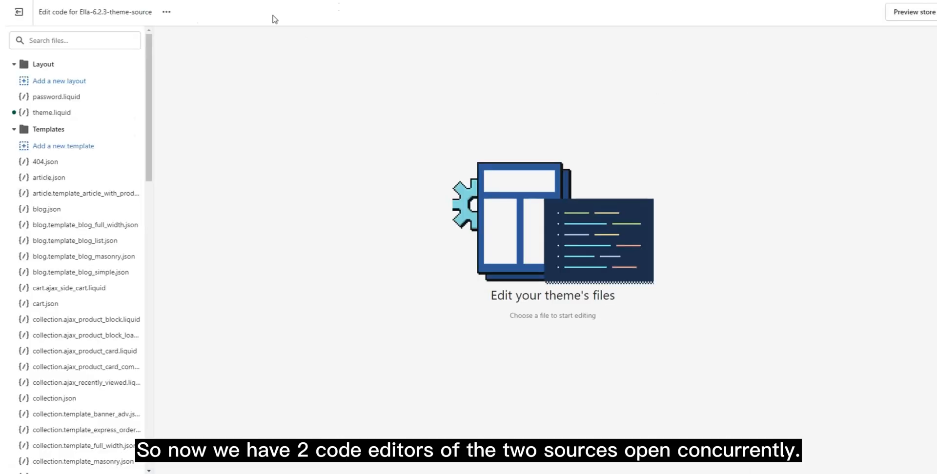
pyautogui.doubleClick(114, 12)
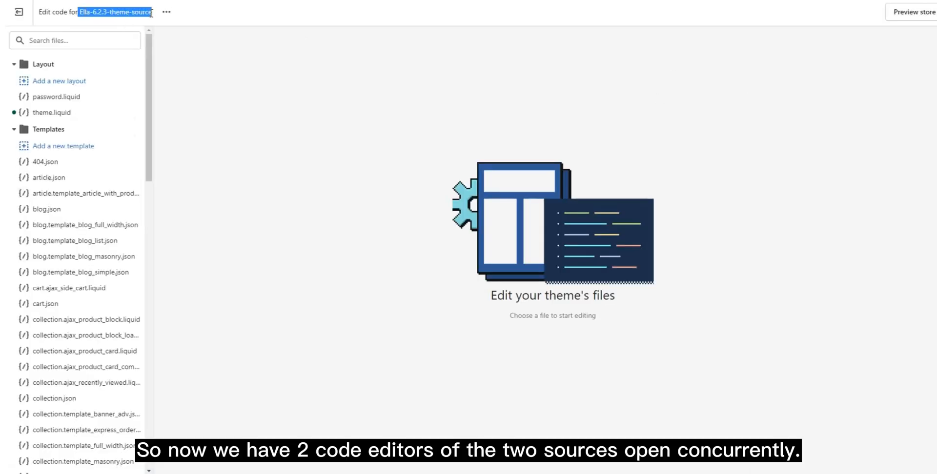
pyautogui.moveTo(381, 37)
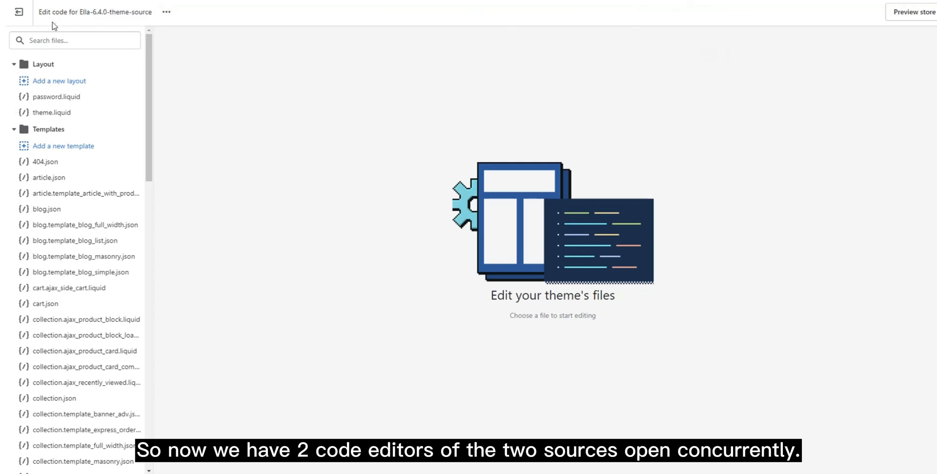
pyautogui.doubleClick(114, 12)
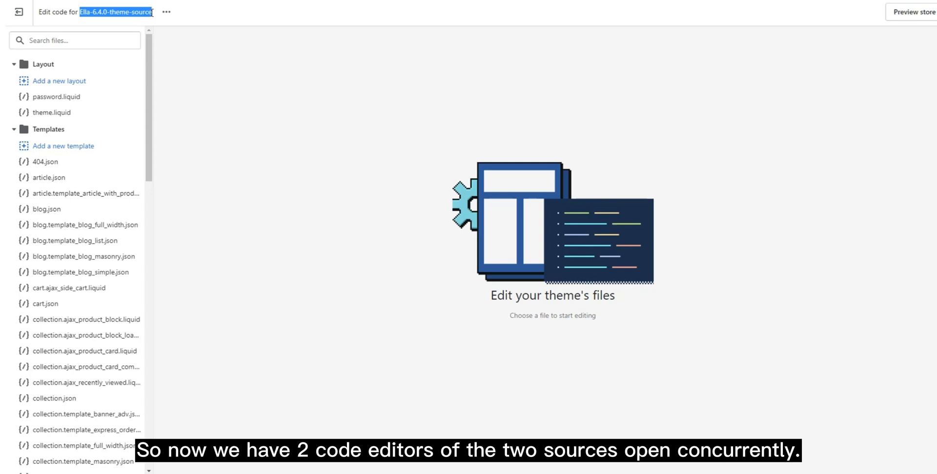
pyautogui.write('in')
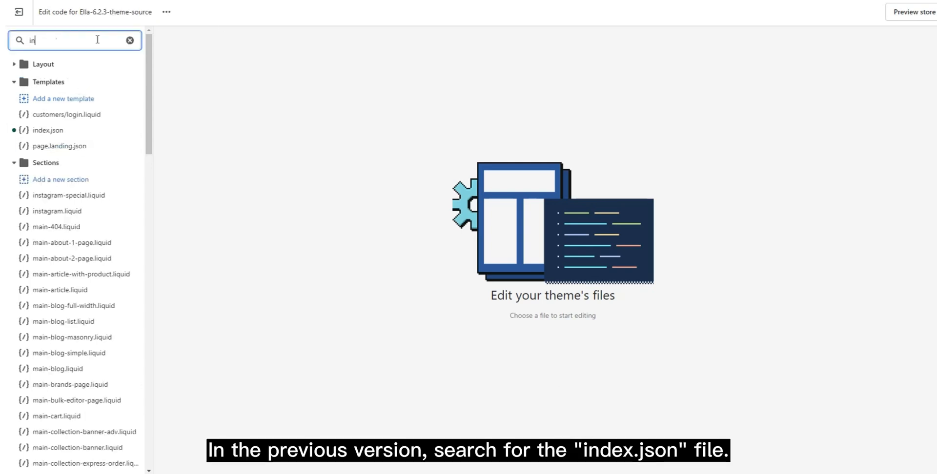
# Step: Copy all of 6.2.3's index.json and select all of 6.4.0's index.json to replace it
pyautogui.click(48, 130)
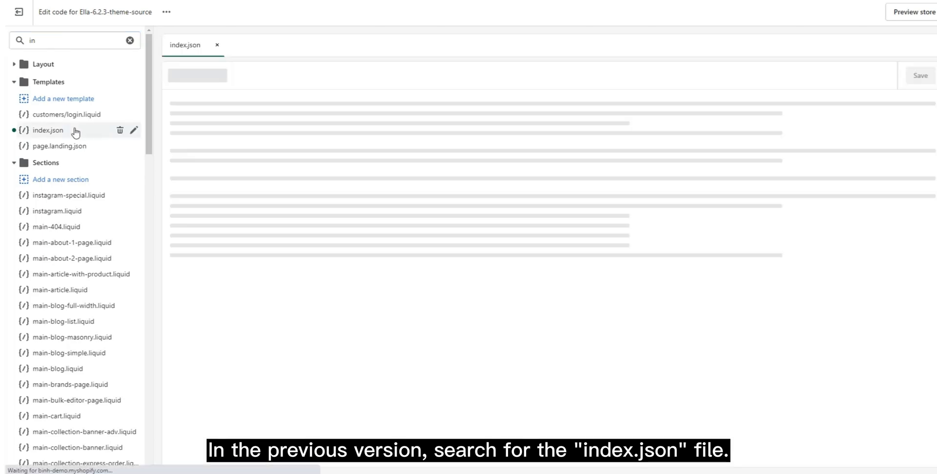
pyautogui.click(49, 131)
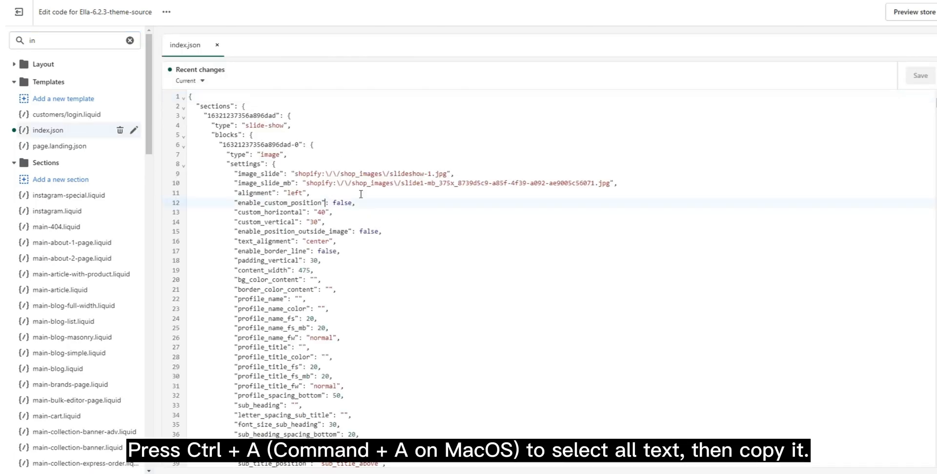
pyautogui.rightClick(359, 194)
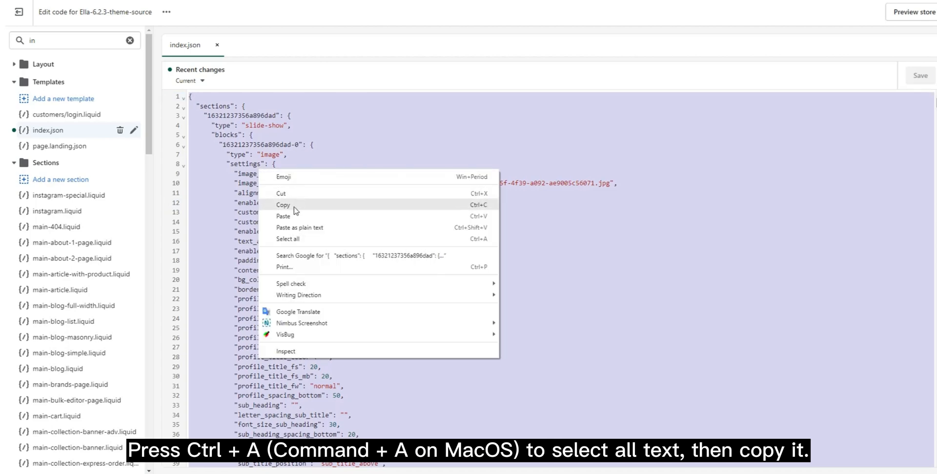
pyautogui.click(283, 205)
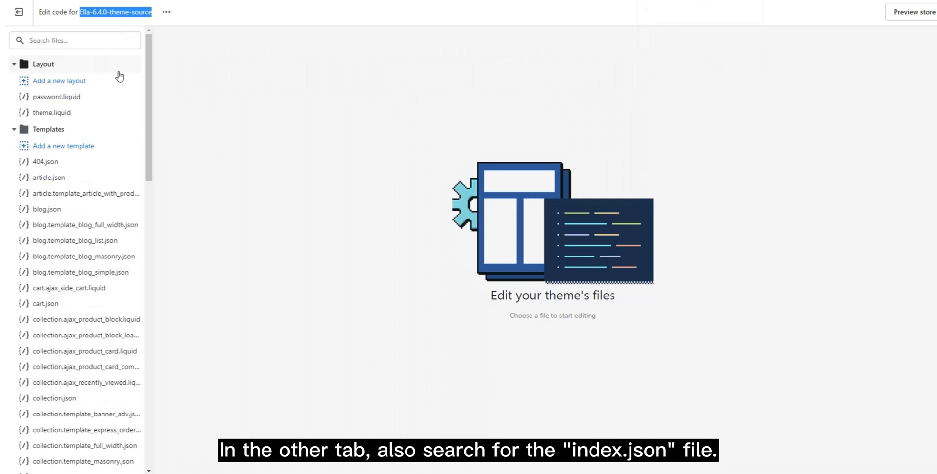
pyautogui.write('in')
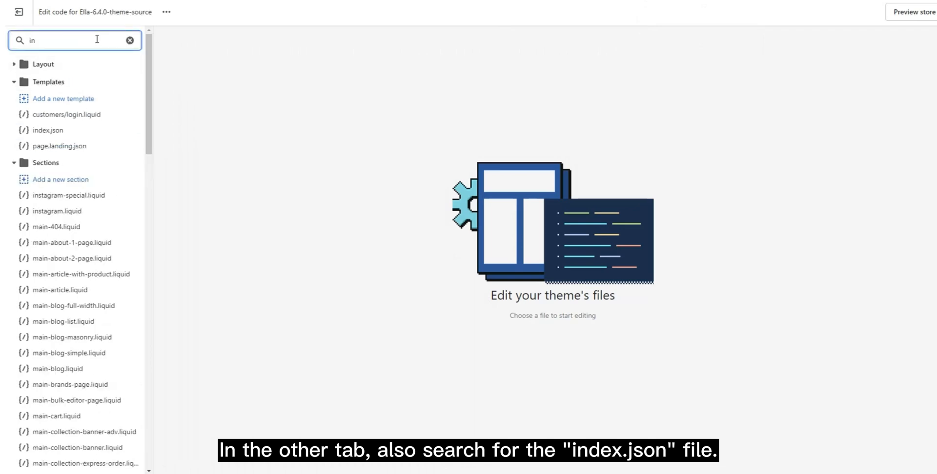
pyautogui.click(47, 130)
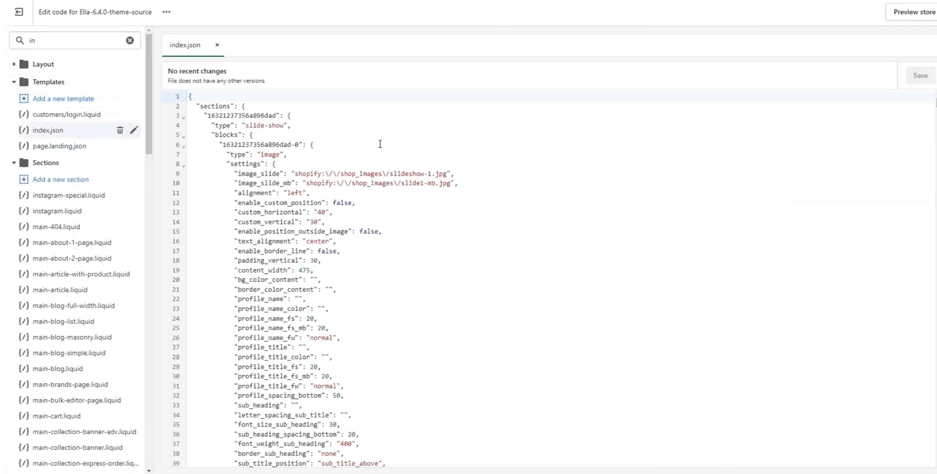
pyautogui.press('ctrl+a')
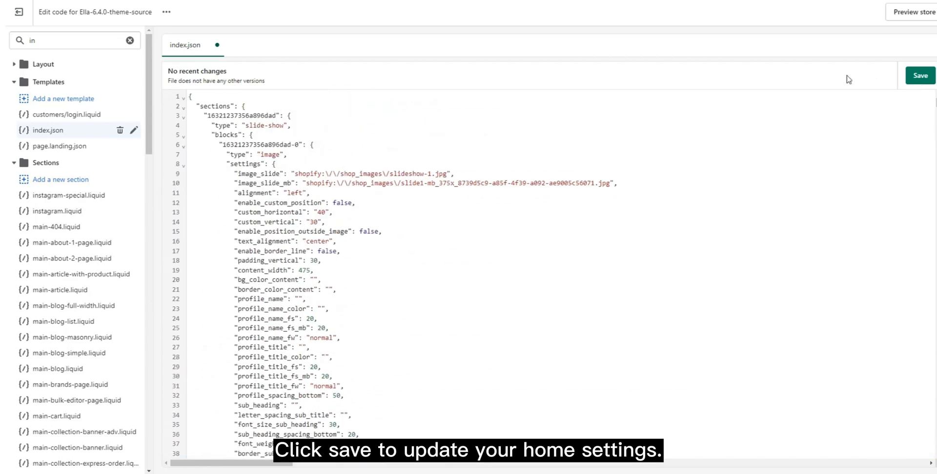
pyautogui.moveTo(109, 63)
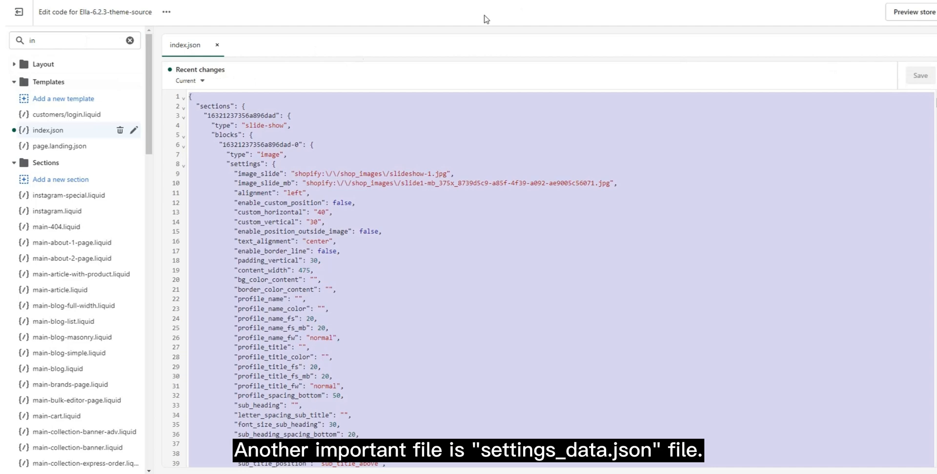
# Step: Copy all of 6.2.3's settings_data.json, then open settings_data.json in the 6.4.0 editor
pyautogui.write('d')
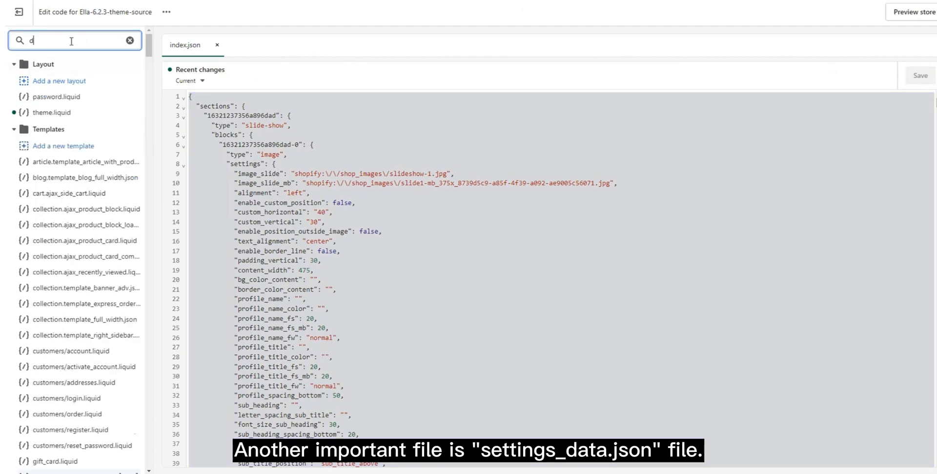
pyautogui.write('at')
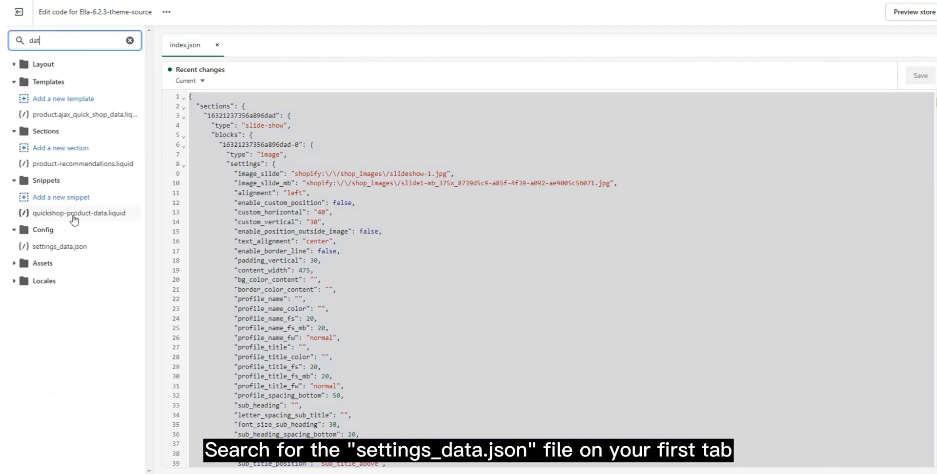
pyautogui.click(59, 246)
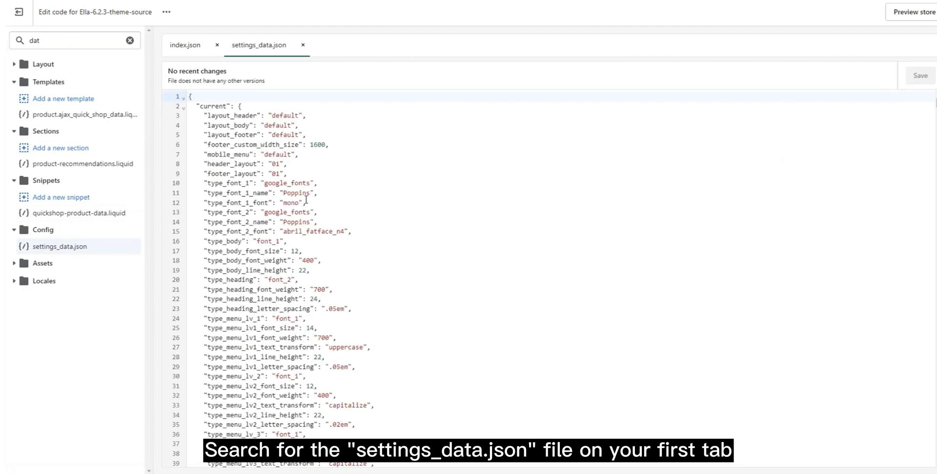
pyautogui.rightClick(293, 189)
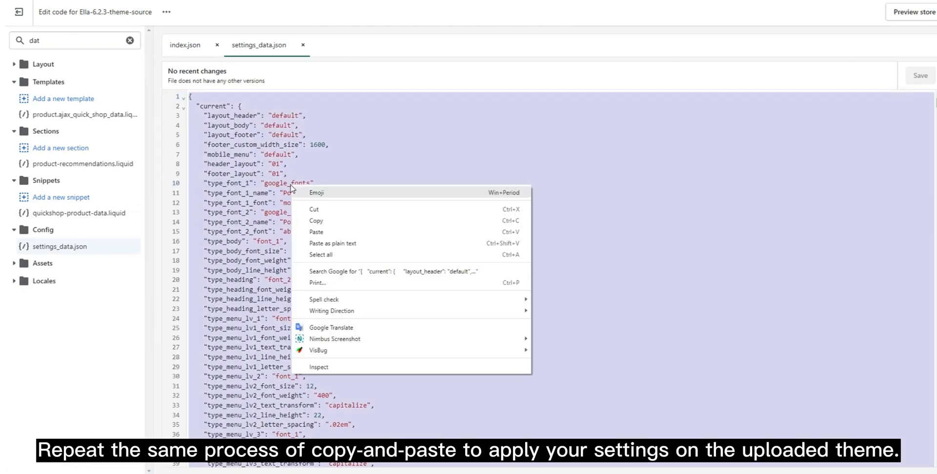
pyautogui.click(613, 147)
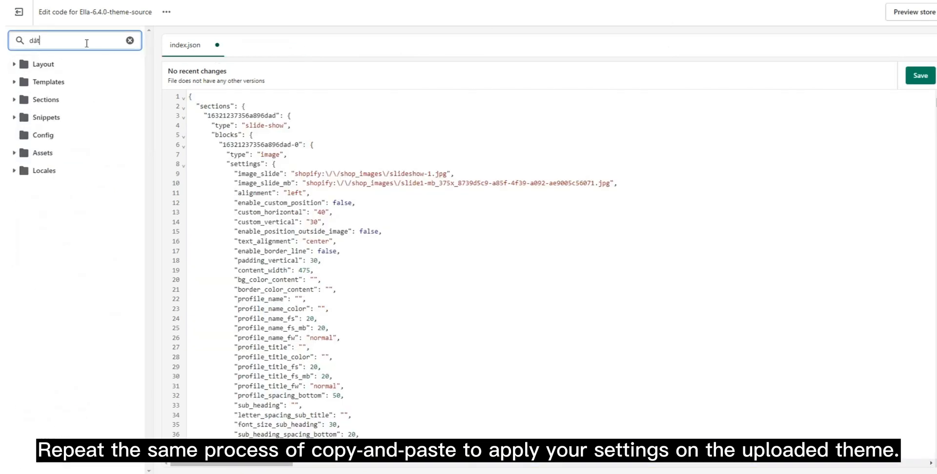
pyautogui.click(59, 215)
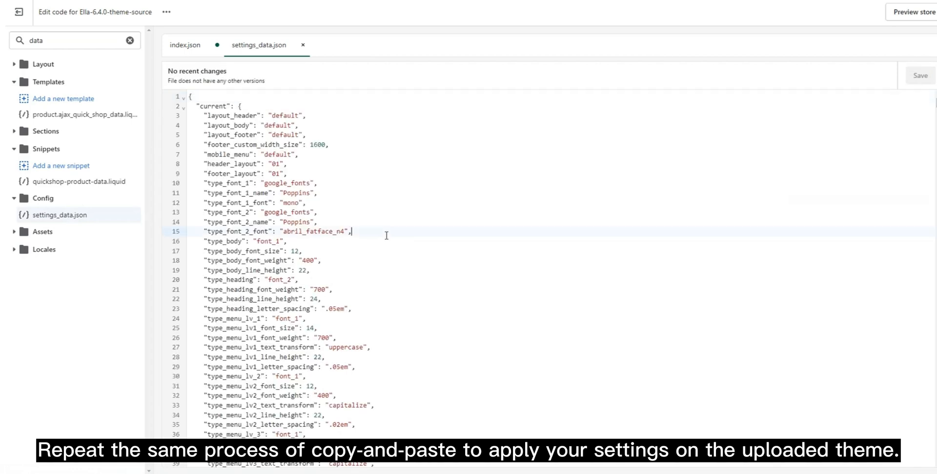
pyautogui.scroll(-3)
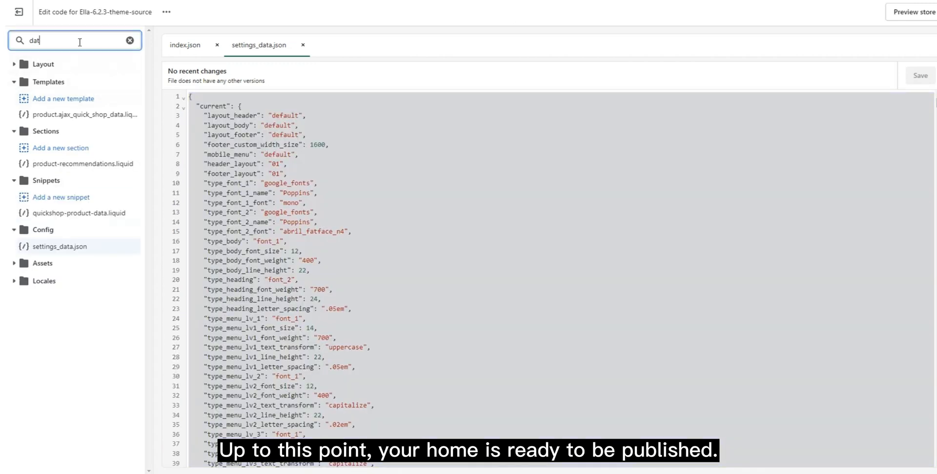
# Step: Search 'product' in the 6.2.3 editor and copy the contents of product.json
pyautogui.click(130, 41)
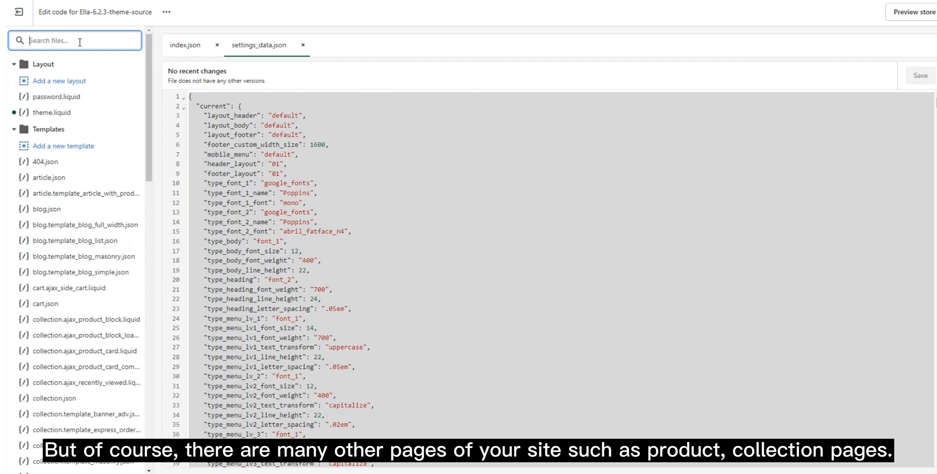
pyautogui.write('prod')
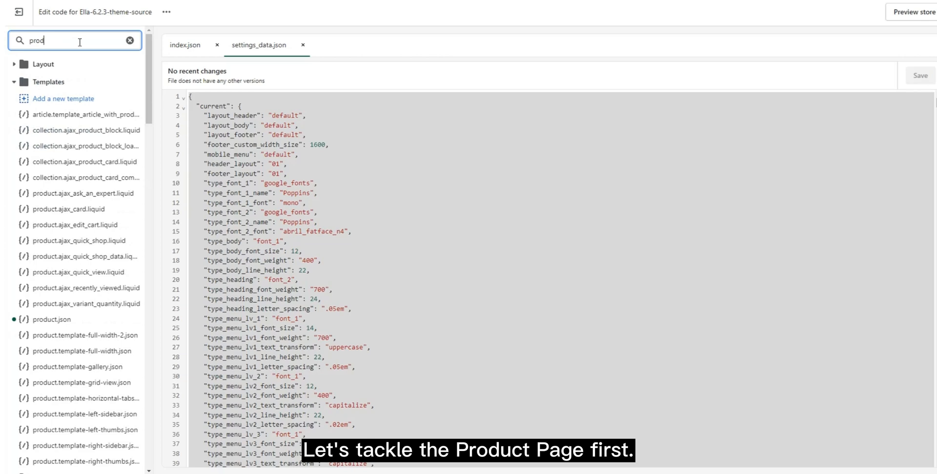
pyautogui.write('uct')
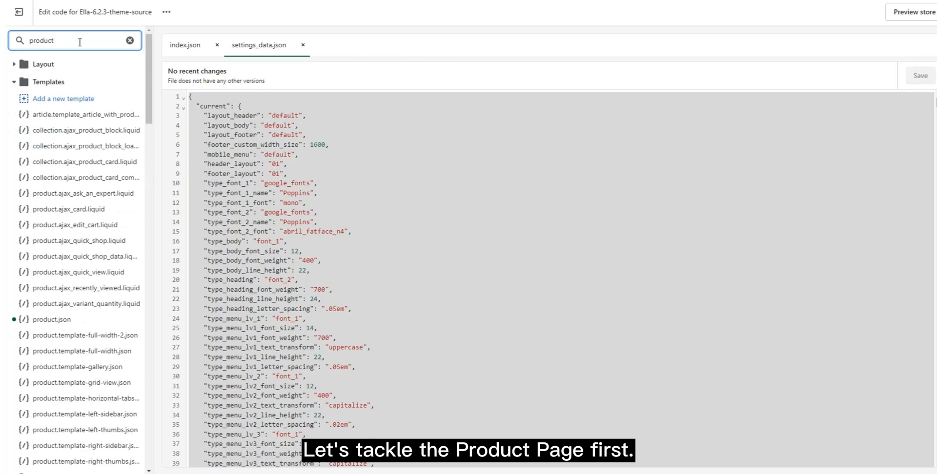
pyautogui.scroll(-3)
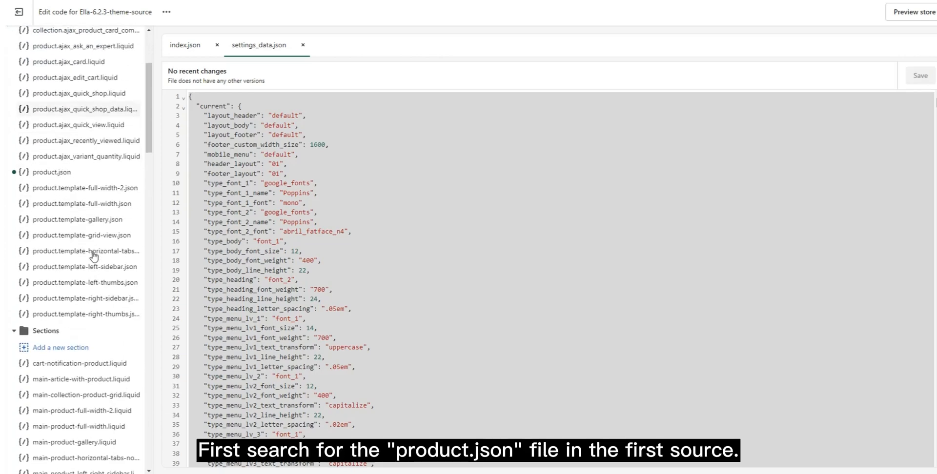
pyautogui.scroll(-3)
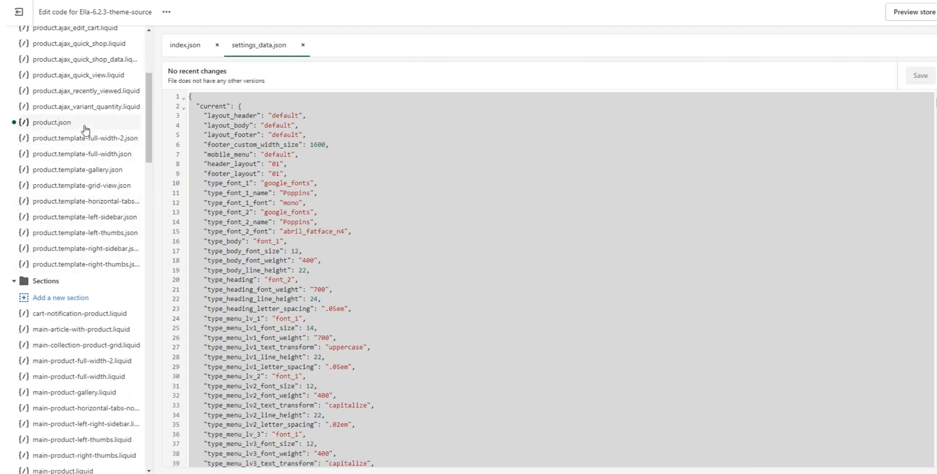
pyautogui.click(52, 122)
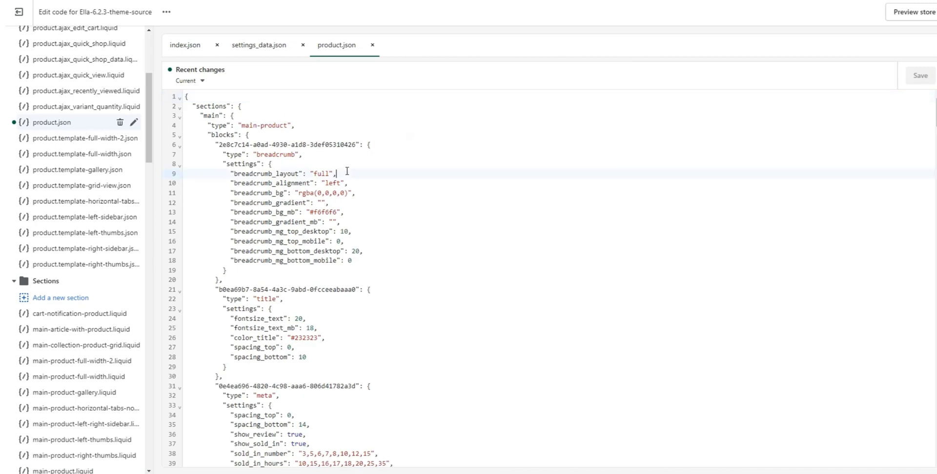
pyautogui.rightClick(323, 173)
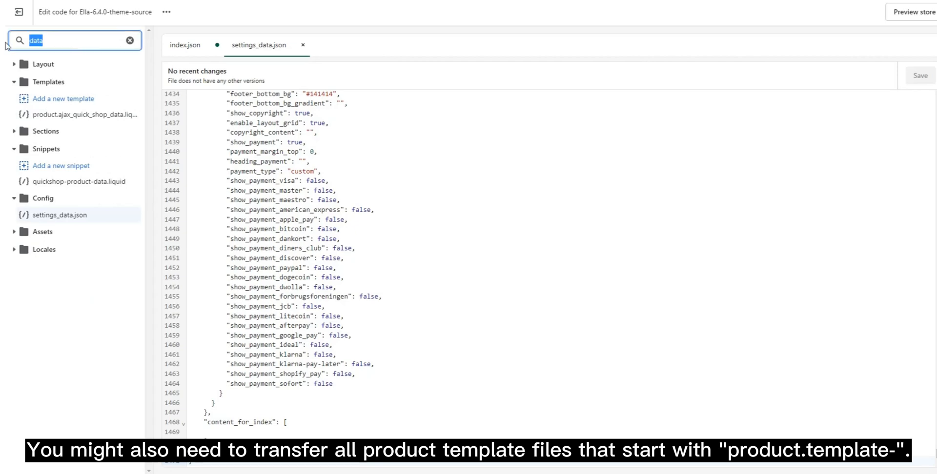
# Step: Open product.json in the 6.4.0 editor to receive the copied settings
pyautogui.write('product')
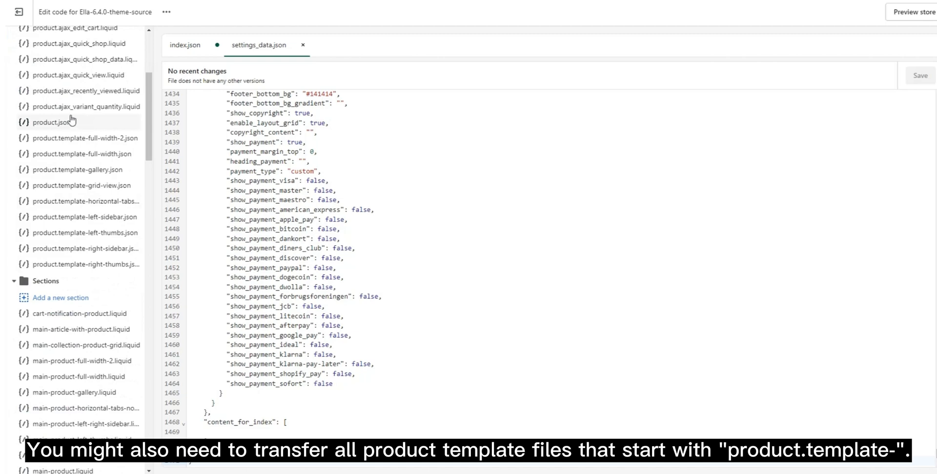
pyautogui.click(52, 122)
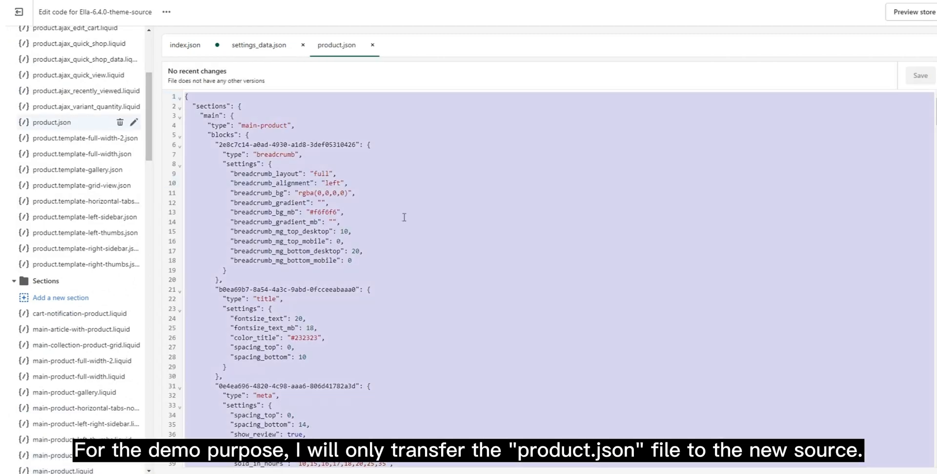
pyautogui.scroll(-3)
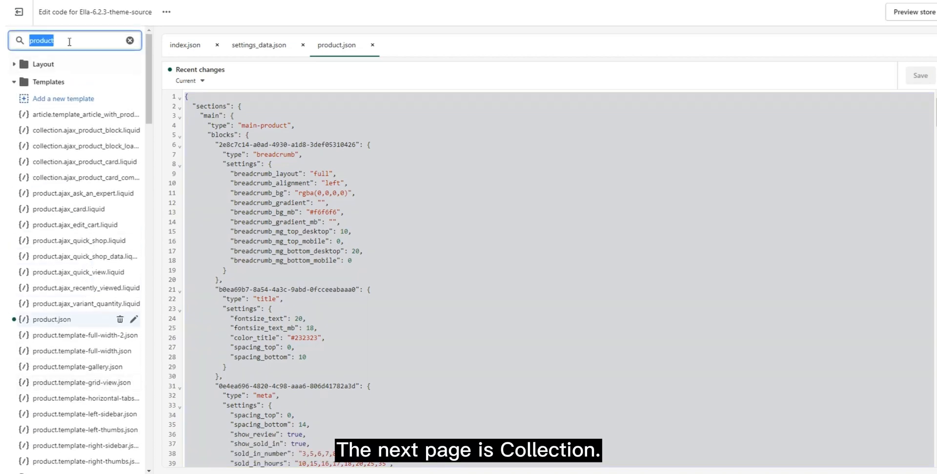
# Step: Open collection.json in both theme editors and select all of the 6.4.0 version
pyautogui.write('collection')
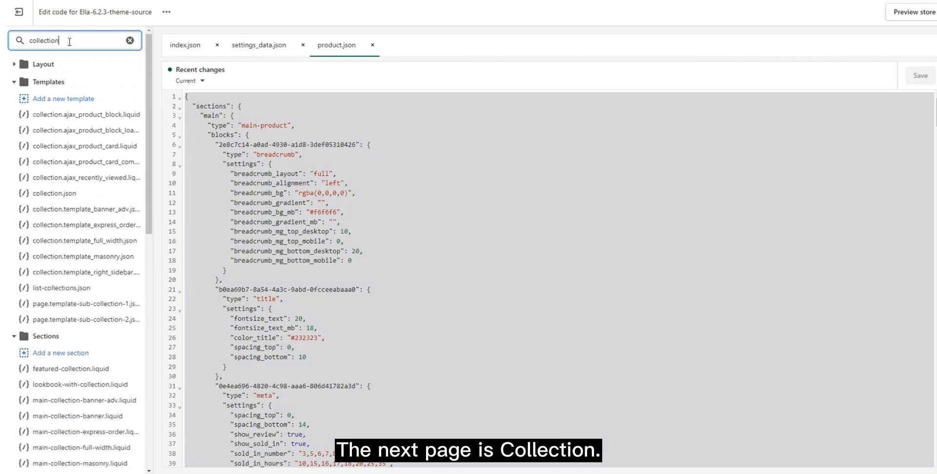
pyautogui.click(55, 193)
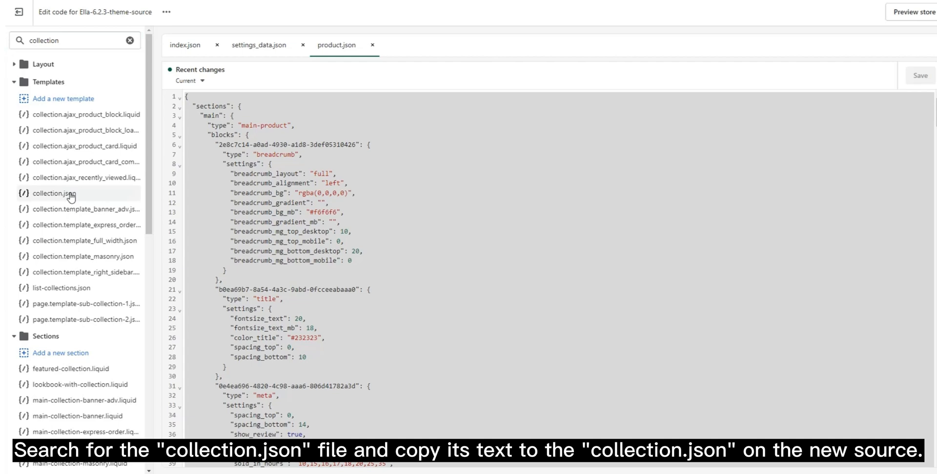
pyautogui.click(54, 194)
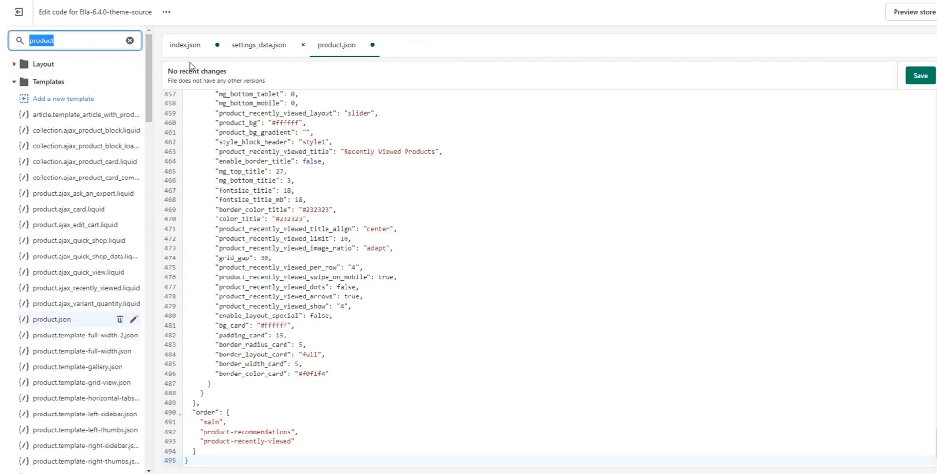
pyautogui.write('collection')
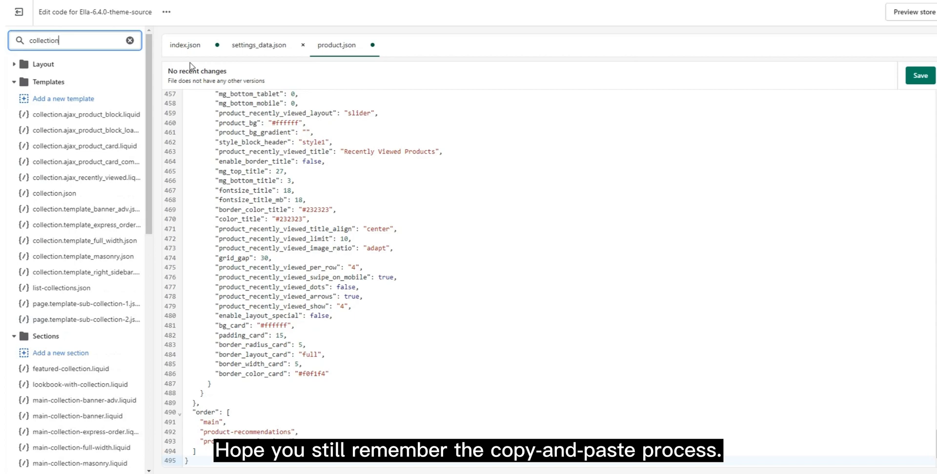
pyautogui.moveTo(80, 194)
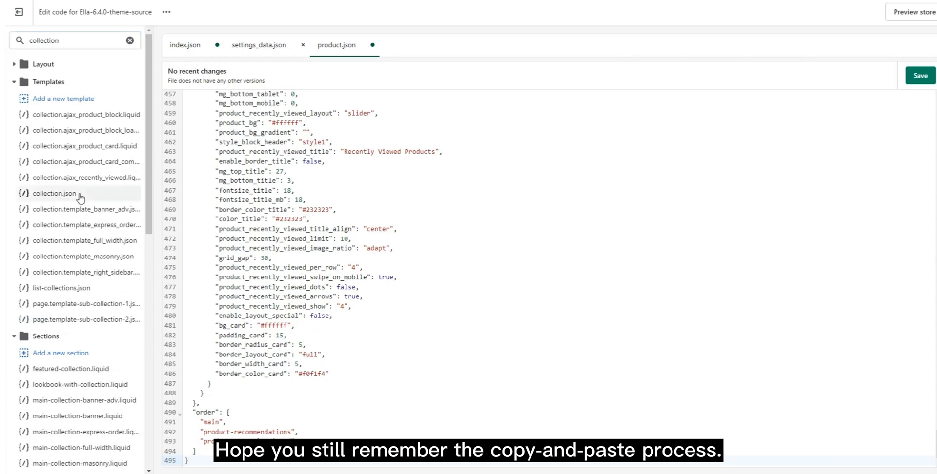
pyautogui.click(55, 193)
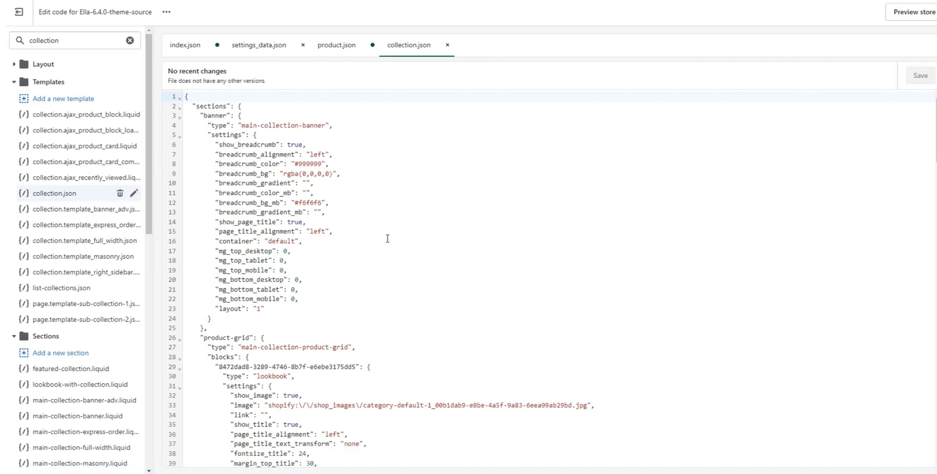
pyautogui.press('ctrl+a')
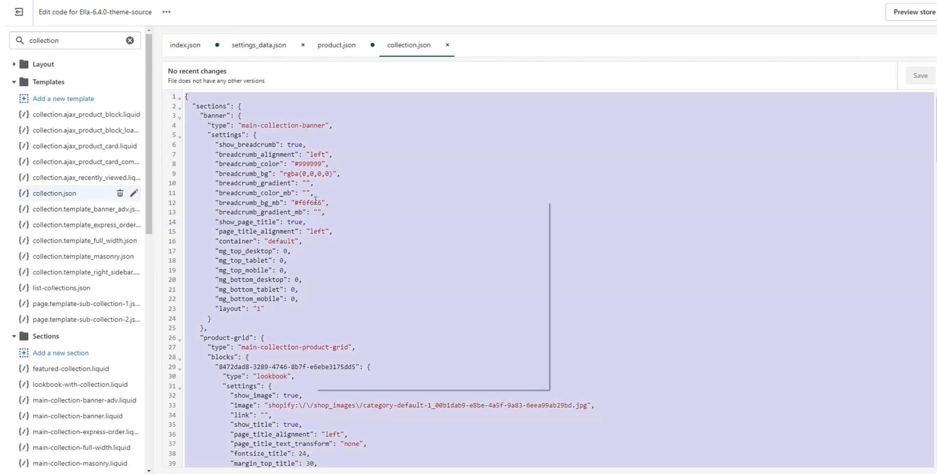
pyautogui.scroll(-3)
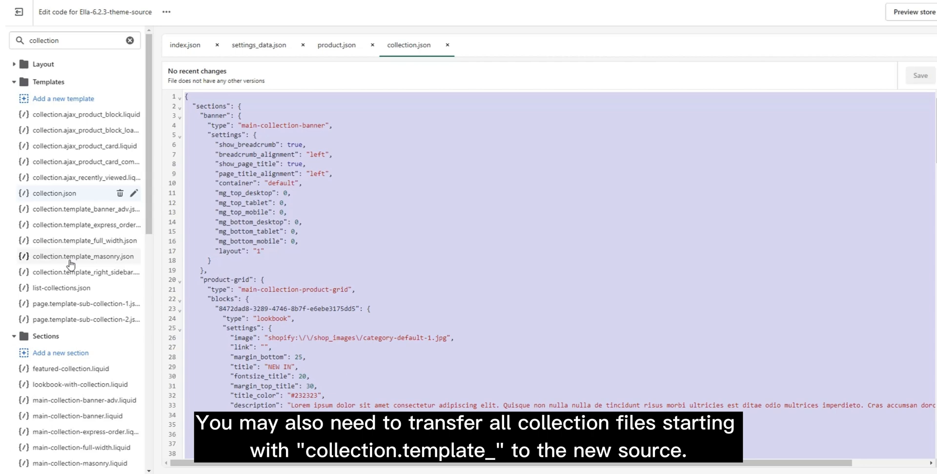
pyautogui.moveTo(83, 279)
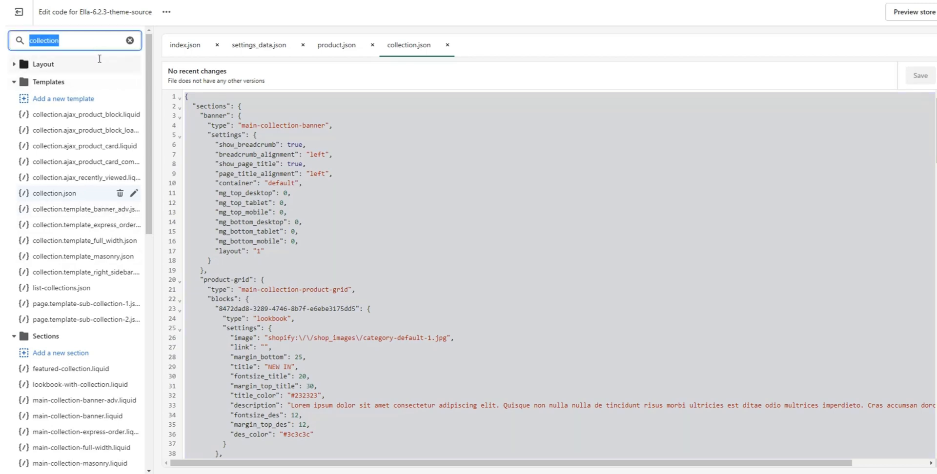
# Step: Search 'page' and open page.template-about-us-1.json in both 6.2.3 and 6.4.0 editors
pyautogui.write('page')
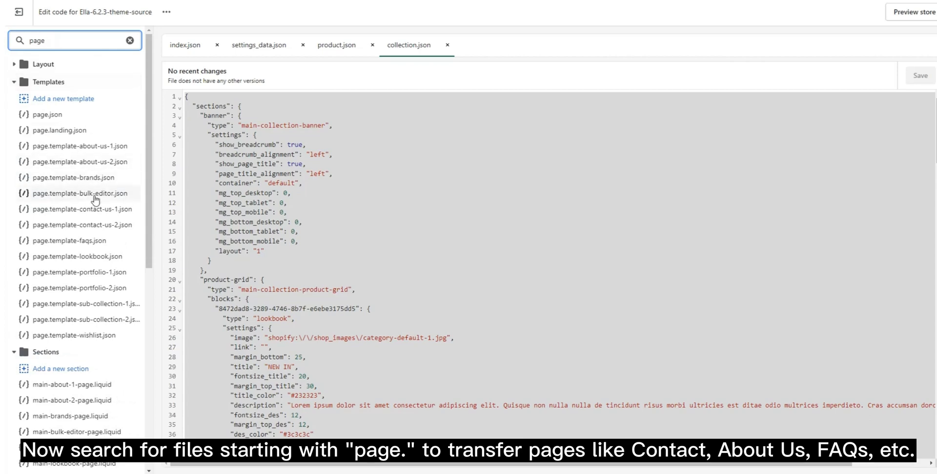
pyautogui.moveTo(86, 156)
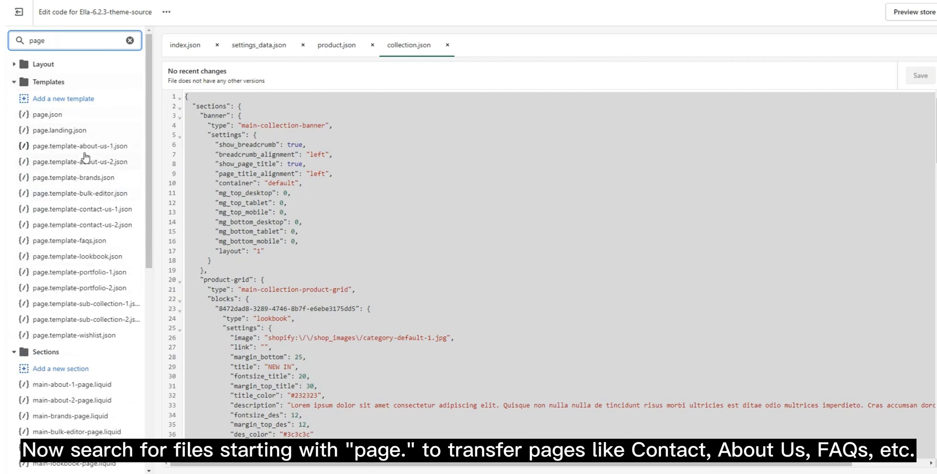
pyautogui.moveTo(69, 200)
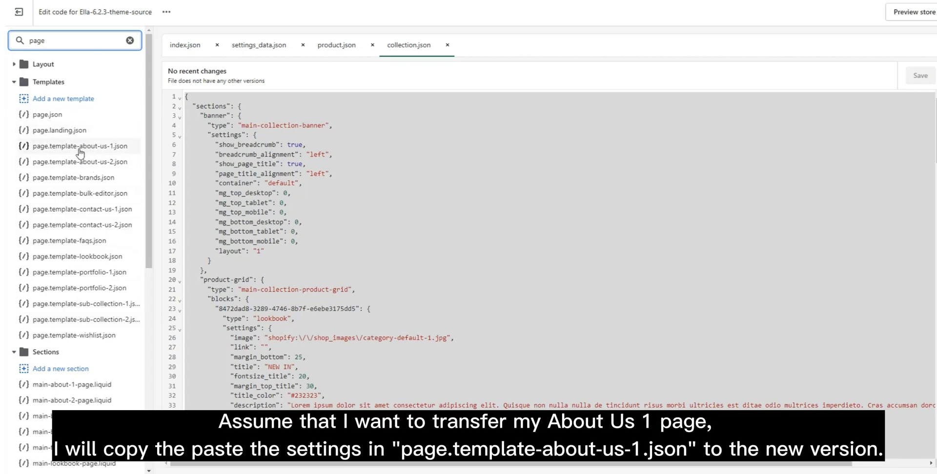
pyautogui.click(71, 147)
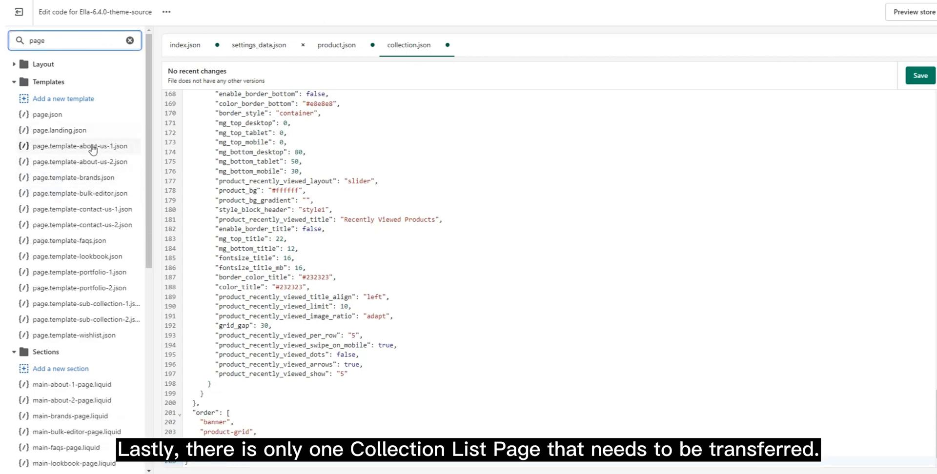
pyautogui.moveTo(64, 342)
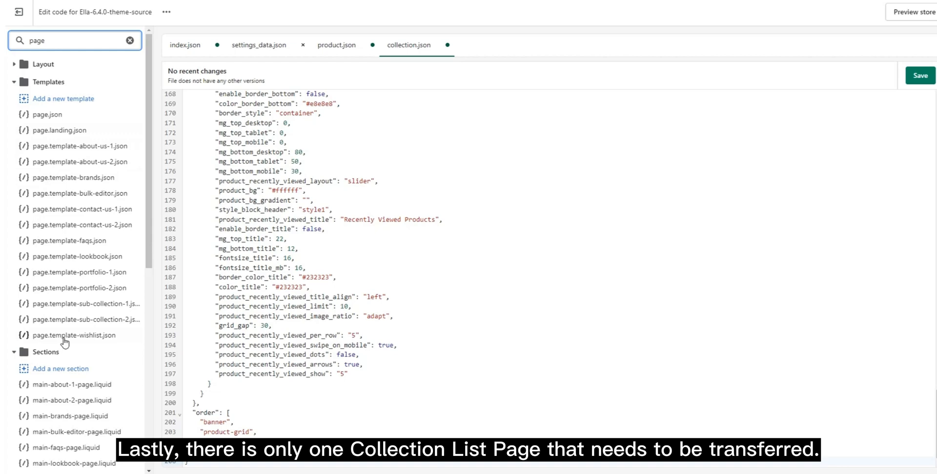
pyautogui.click(78, 146)
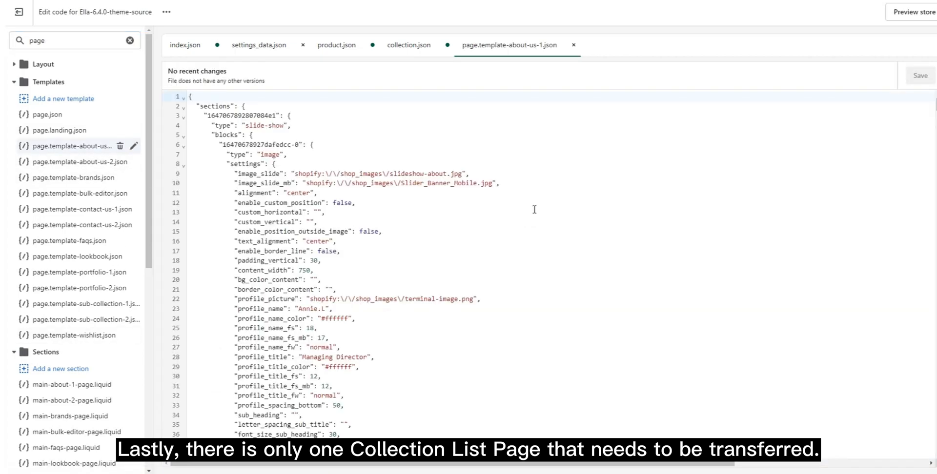
pyautogui.rightClick(533, 210)
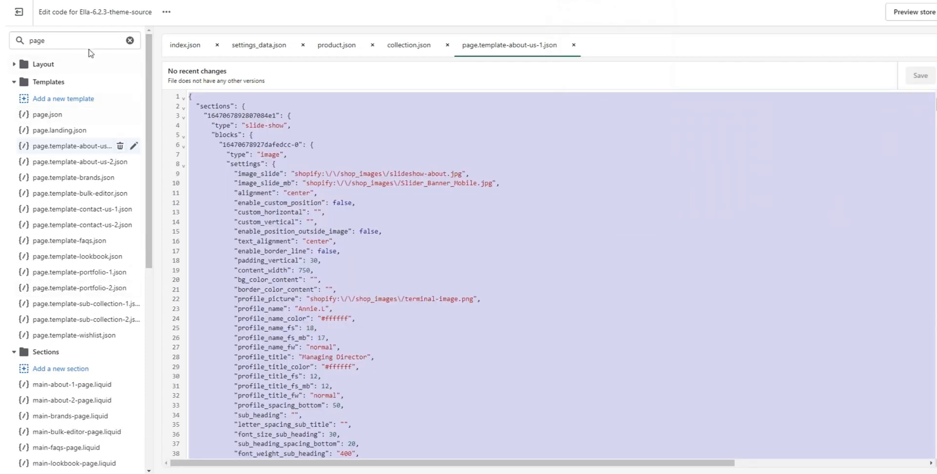
pyautogui.click(72, 40)
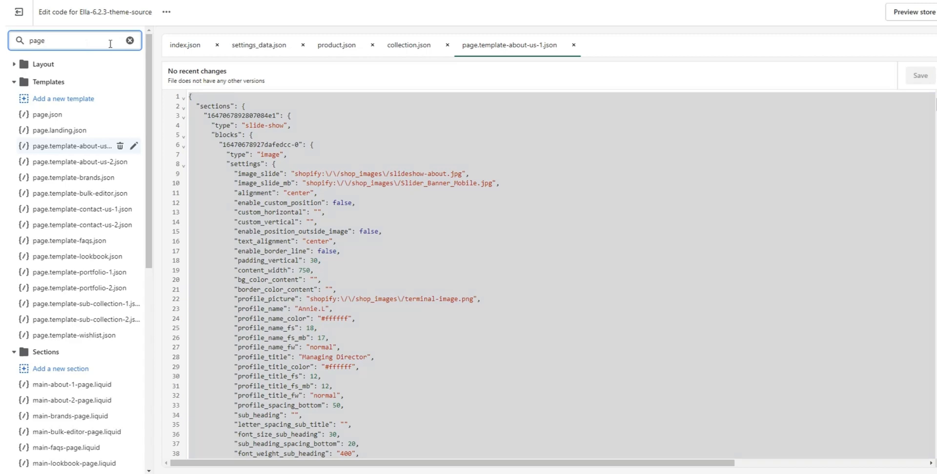
pyautogui.write('collection')
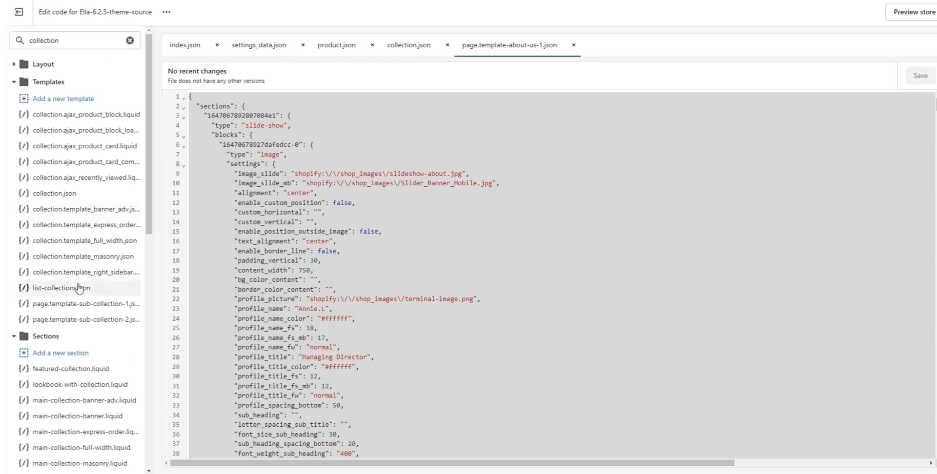
# Step: Open list-collections.json in both editors, focusing the 6.2.3 code, then clear the search
pyautogui.click(62, 288)
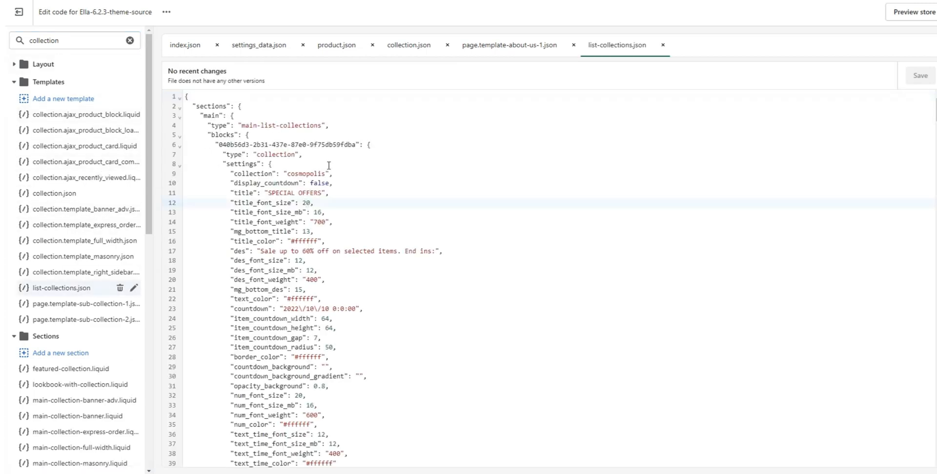
pyautogui.click(322, 144)
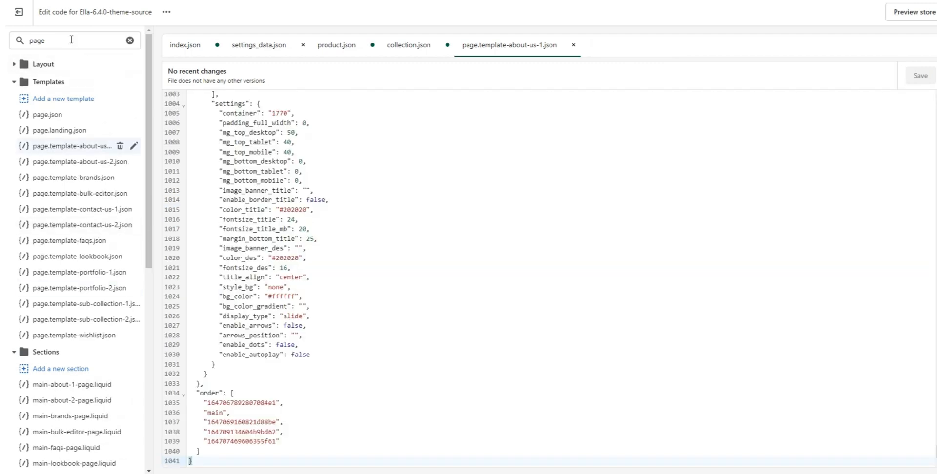
pyautogui.write('collection')
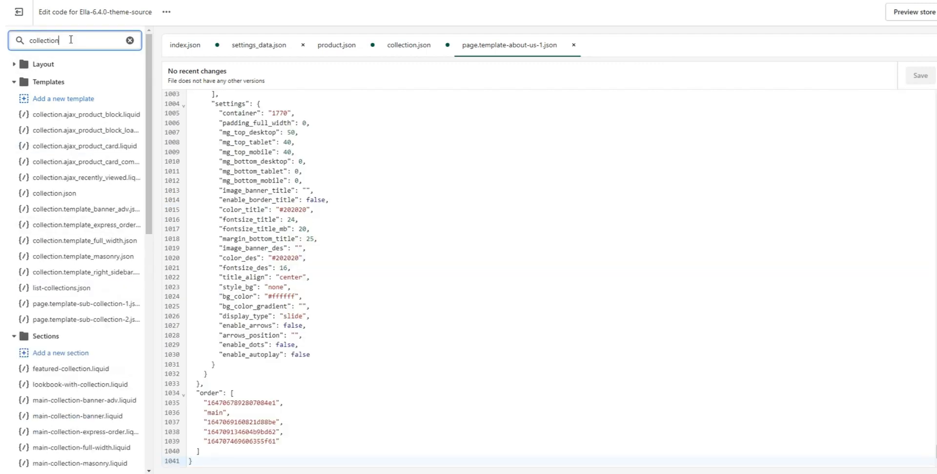
pyautogui.click(62, 287)
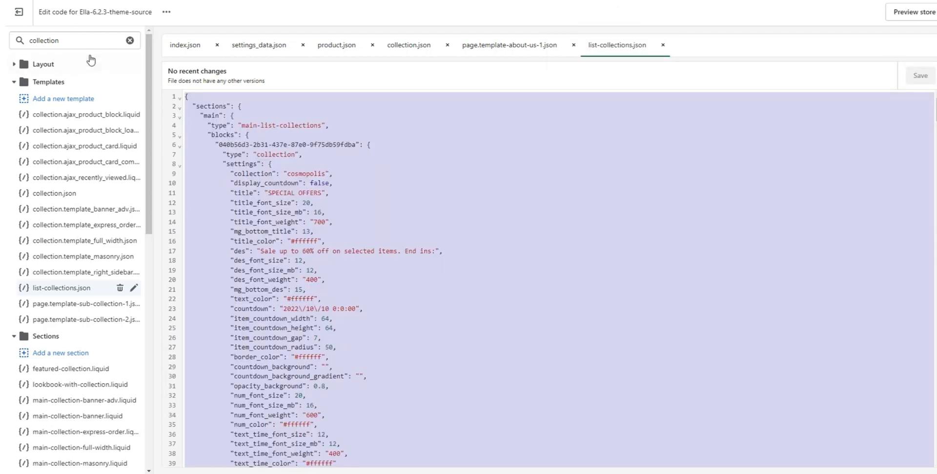
pyautogui.click(129, 40)
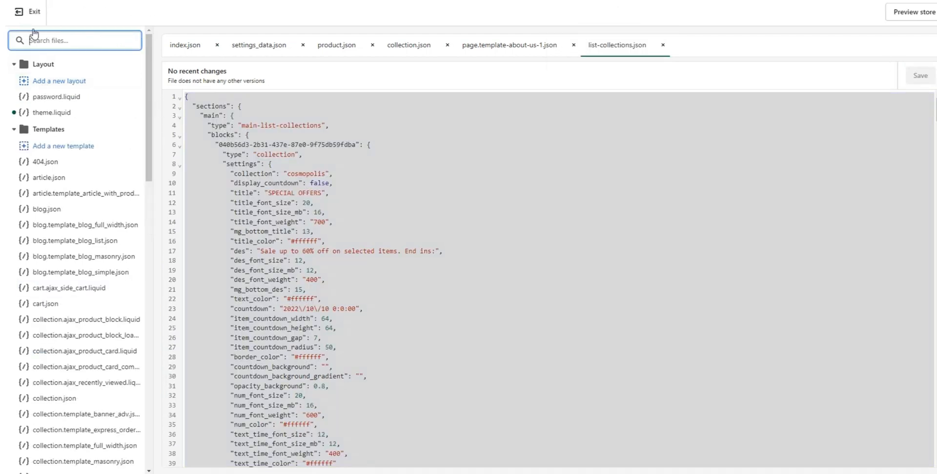
# Step: Open custom.css in both editors and copy the 6.2.3 stylesheet
pyautogui.write('custom.')
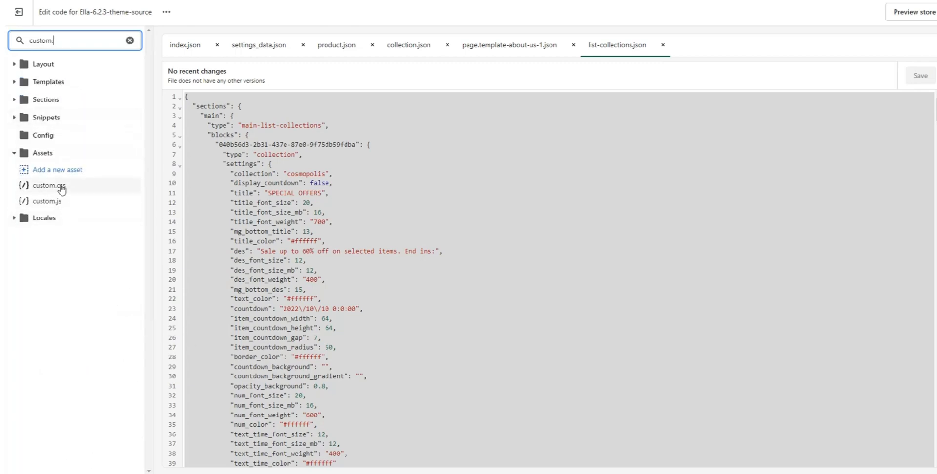
pyautogui.click(48, 185)
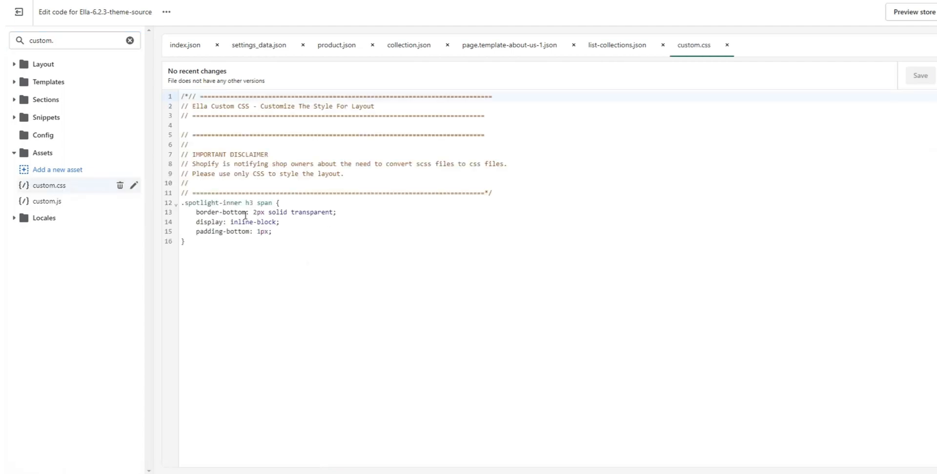
pyautogui.rightClick(263, 215)
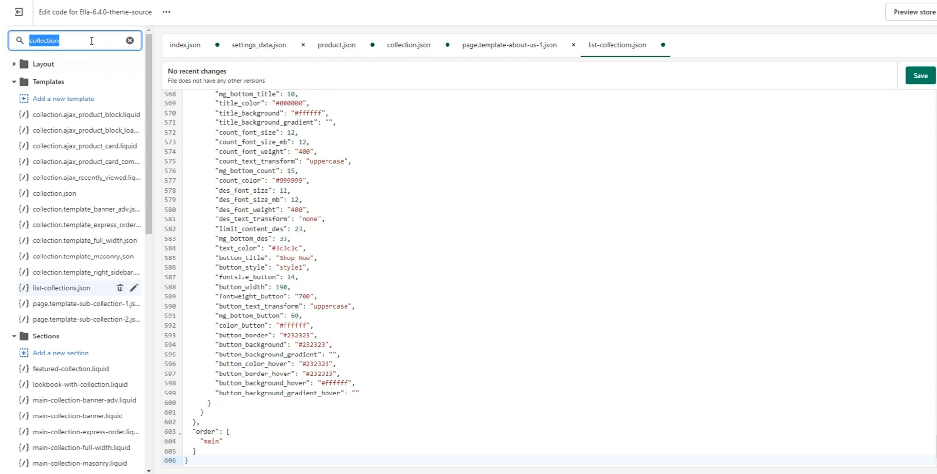
pyautogui.write('custom.')
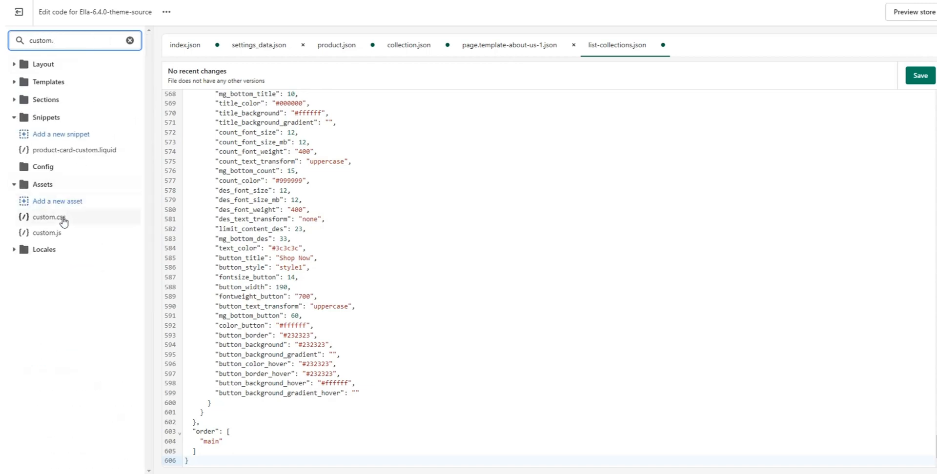
pyautogui.click(48, 216)
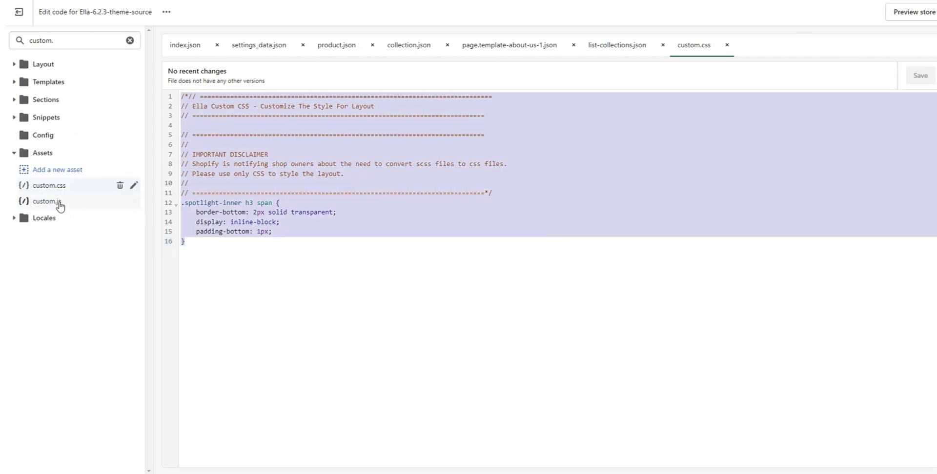
# Step: Paste custom.css into 6.4.0, carry custom.js across, and review both files' tabs
pyautogui.click(47, 202)
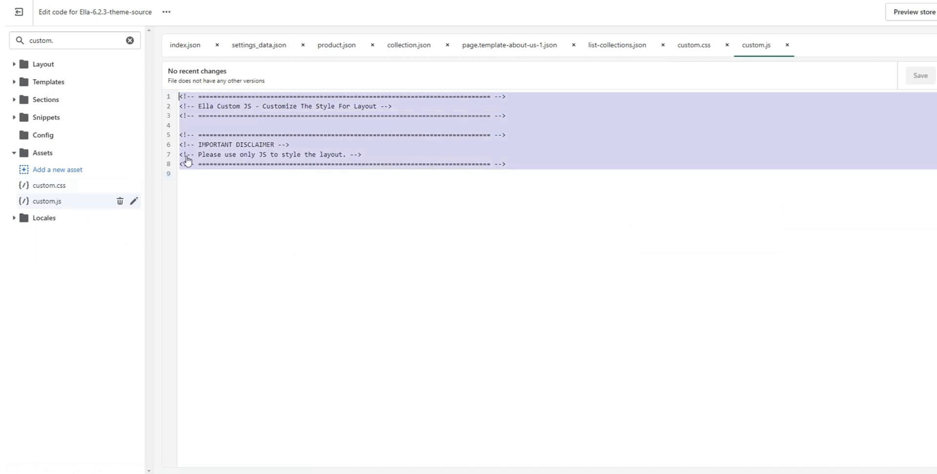
pyautogui.moveTo(281, 90)
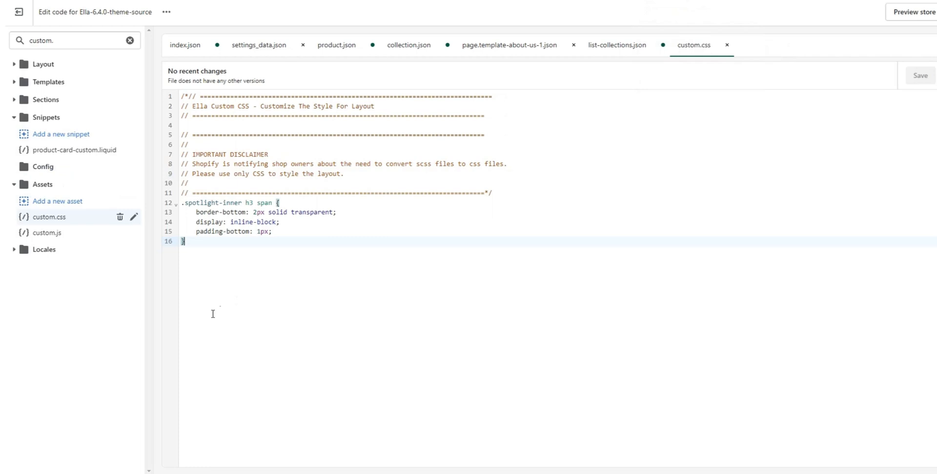
pyautogui.click(47, 232)
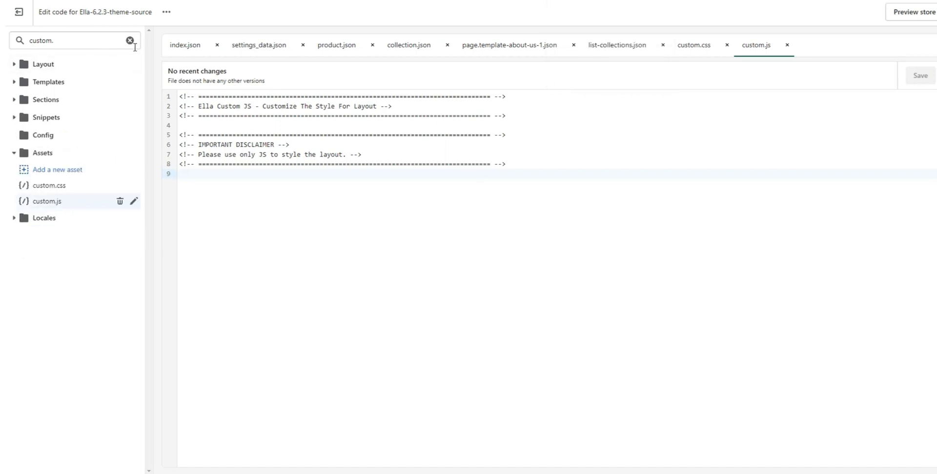
pyautogui.click(129, 40)
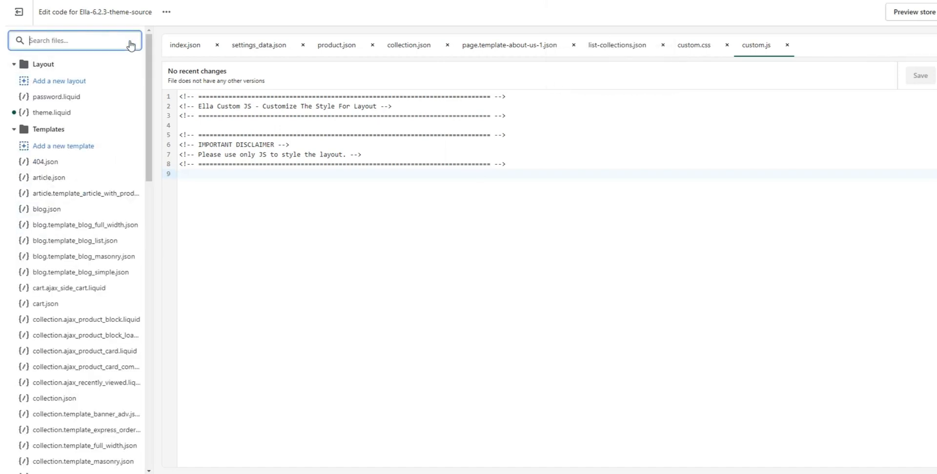
pyautogui.write('custom.')
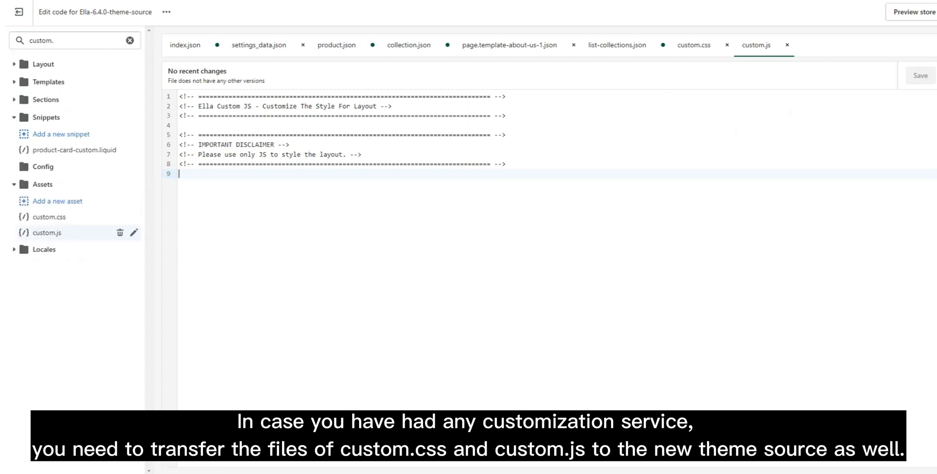
pyautogui.moveTo(624, 200)
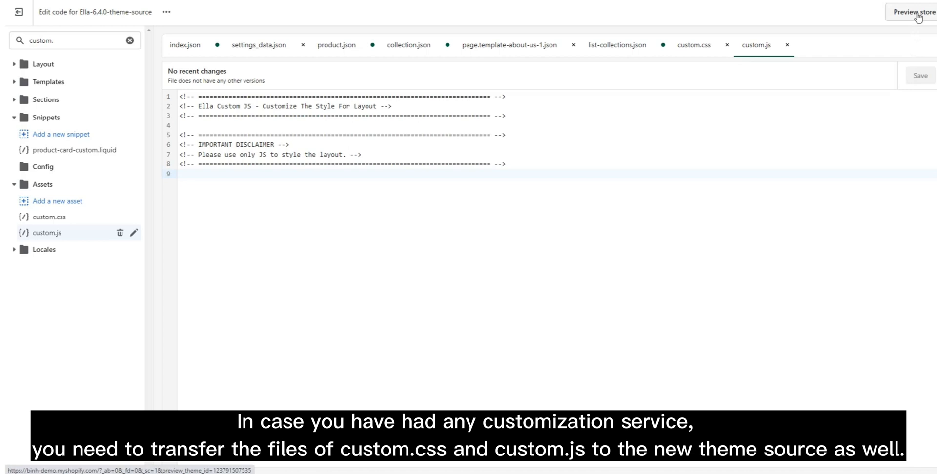
pyautogui.click(179, 174)
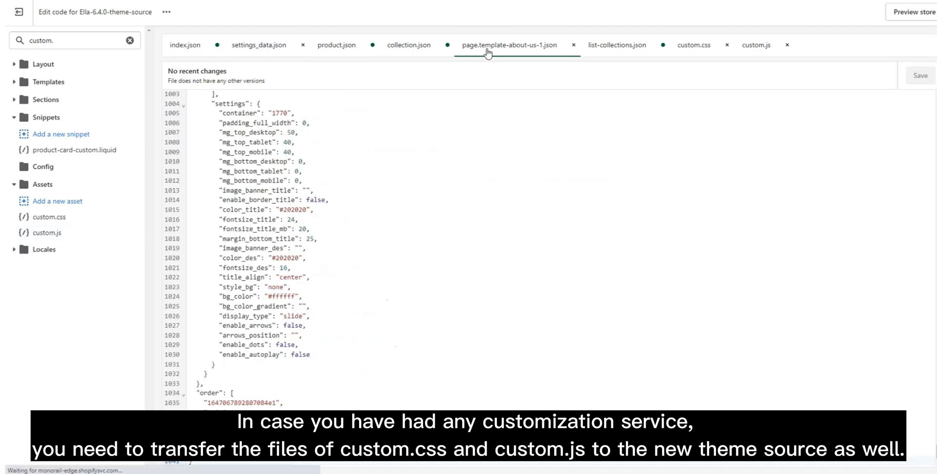
pyautogui.click(694, 45)
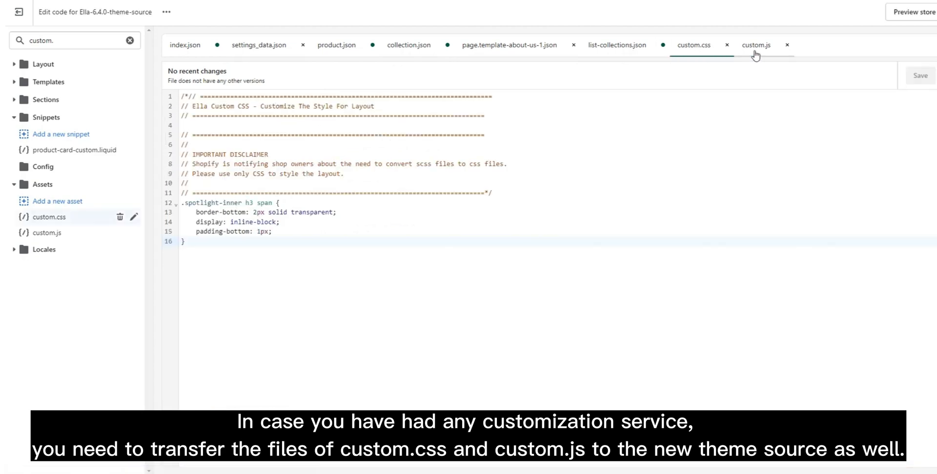
pyautogui.click(756, 45)
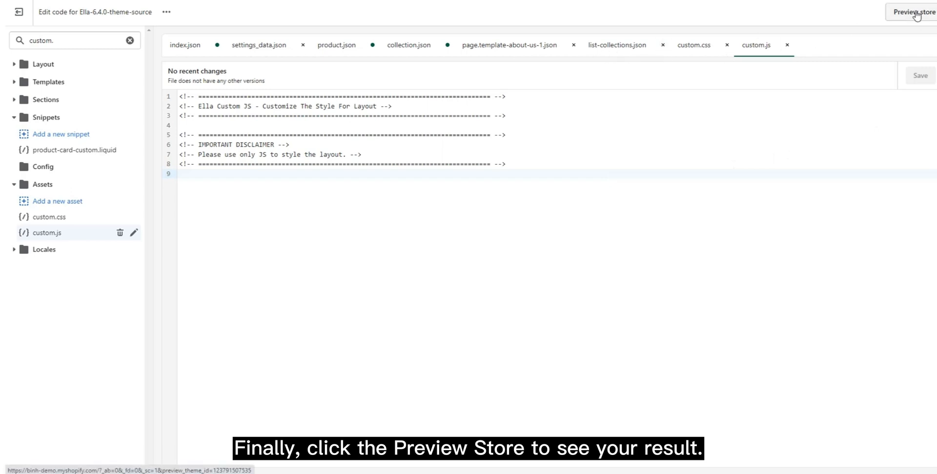
# Step: Preview the Ella-6.4.0-theme-source storefront and scroll past the Cosmopolis banner to the product grid
pyautogui.click(915, 11)
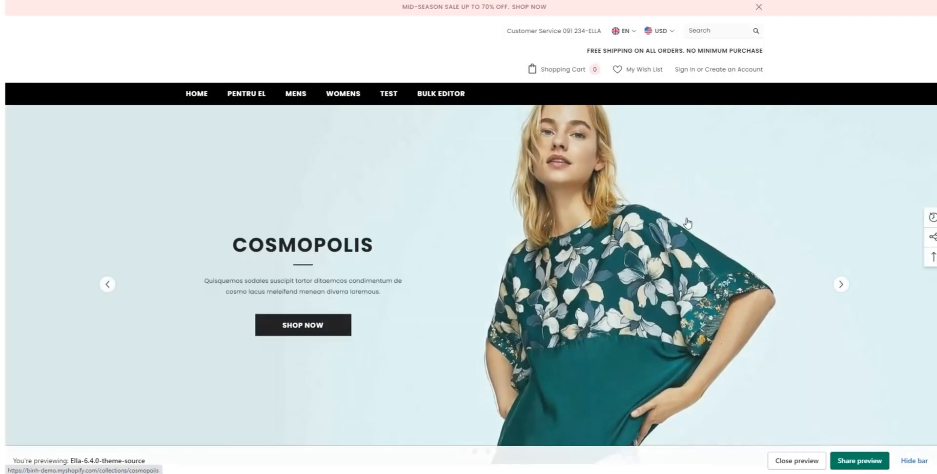
pyautogui.scroll(-3)
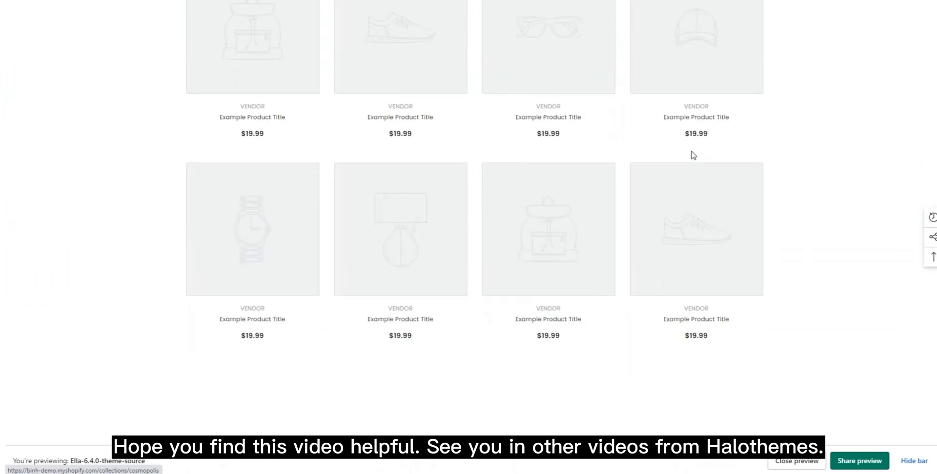